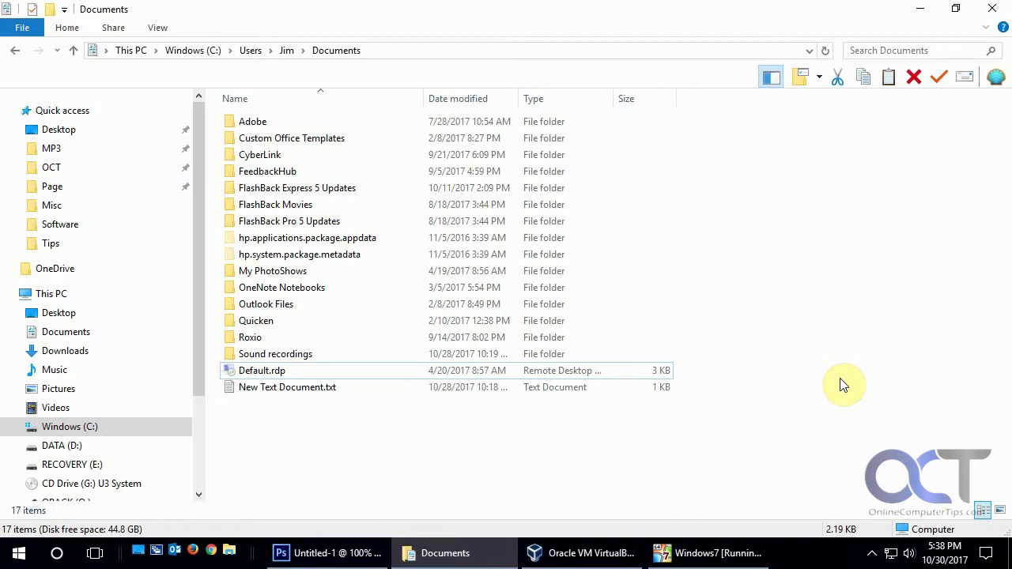
pyautogui.moveTo(371, 440)
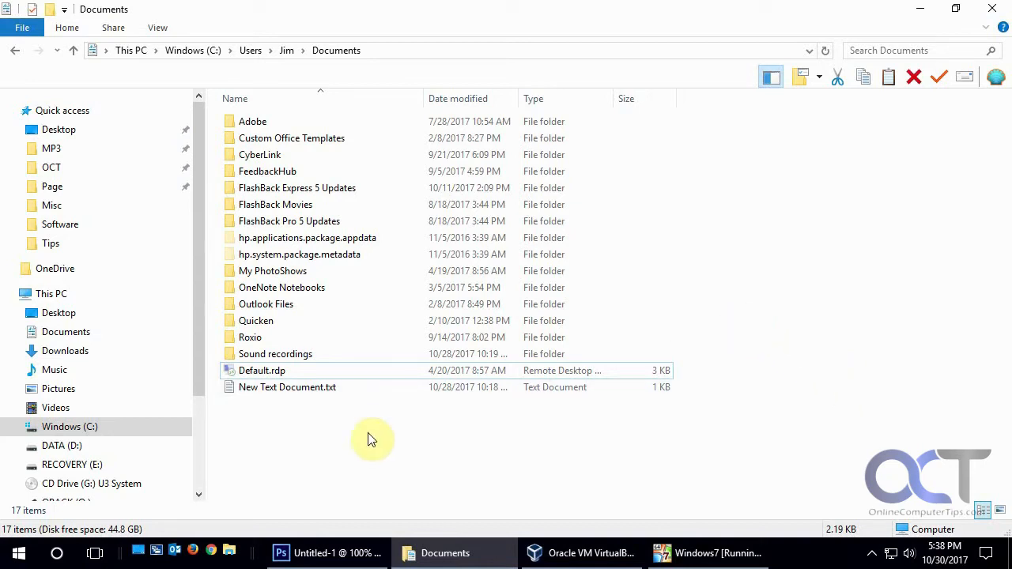
pyautogui.moveTo(301, 392)
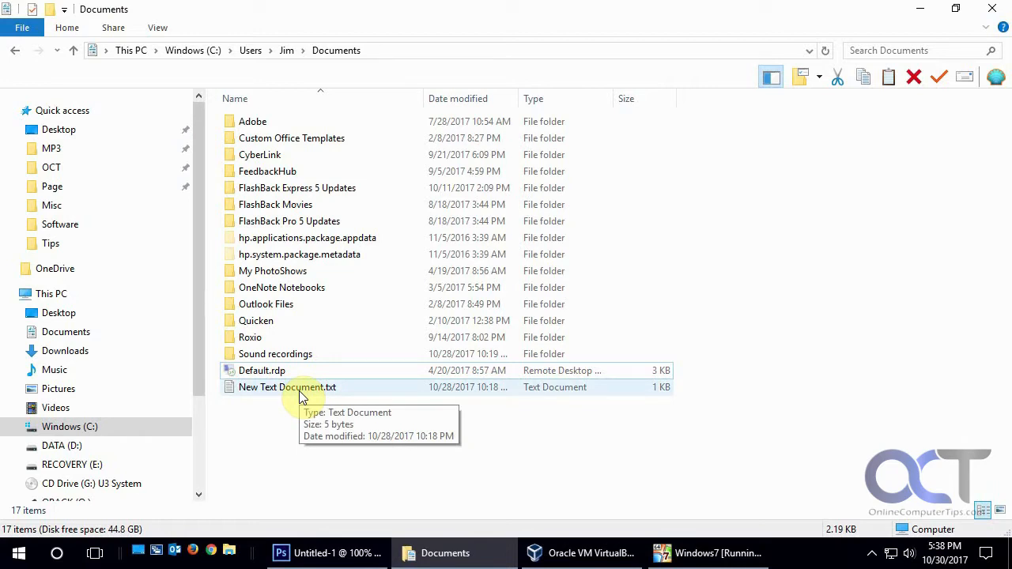
pyautogui.moveTo(307, 458)
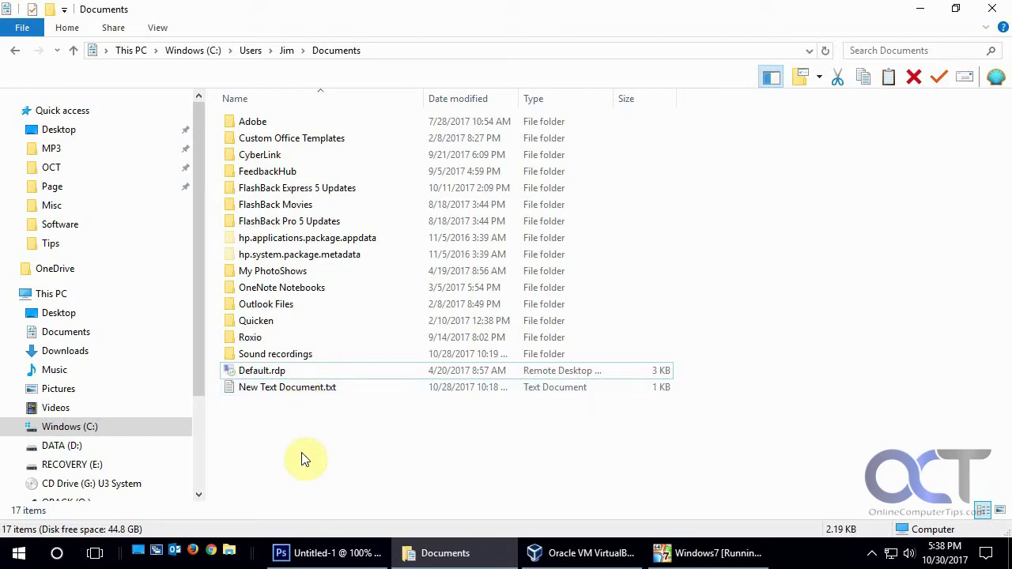
pyautogui.moveTo(323, 451)
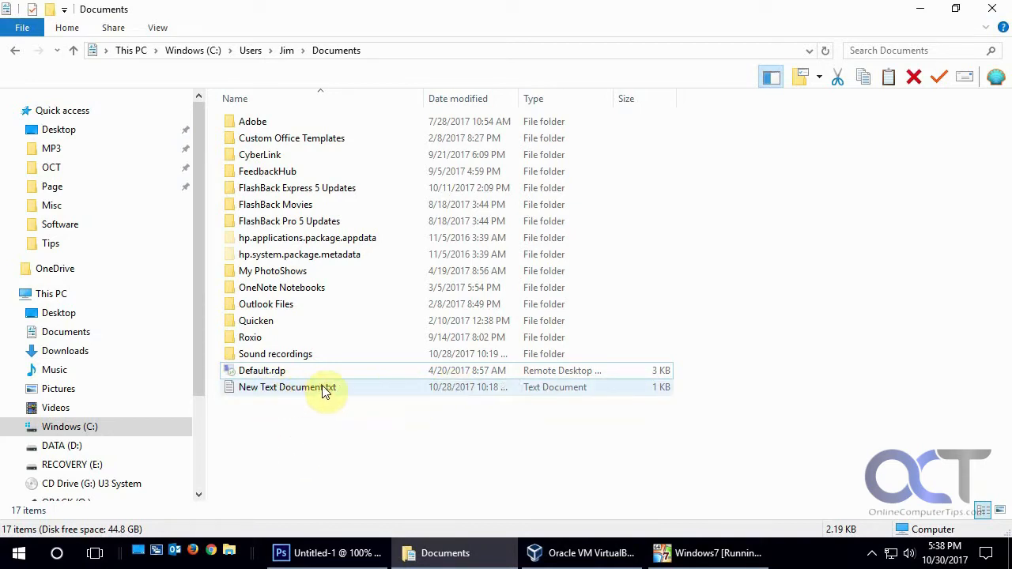
# - Show the Previous Versions list for New Text Document.txt with readable version names
pyautogui.doubleClick(288, 385)
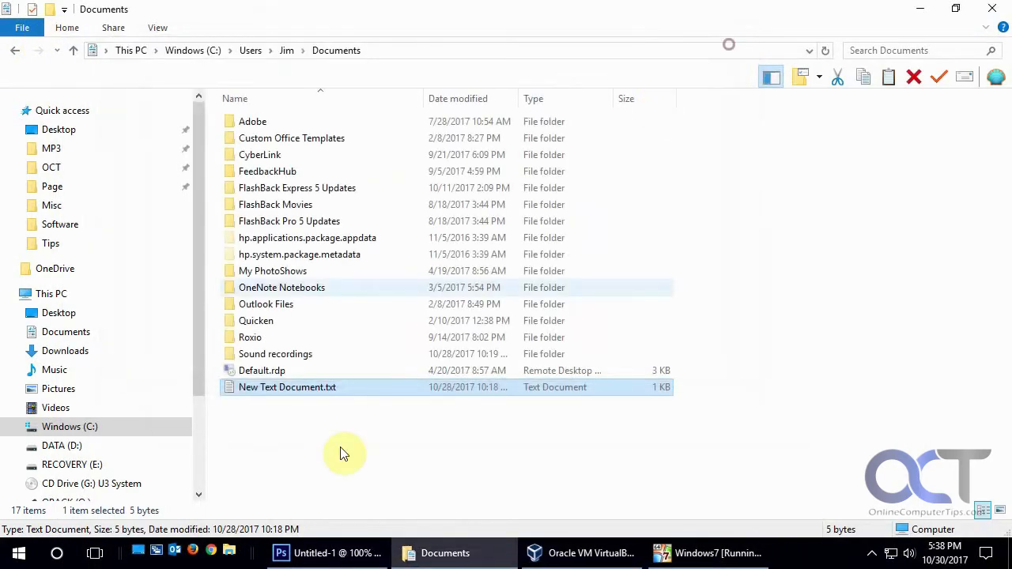
pyautogui.rightClick(288, 385)
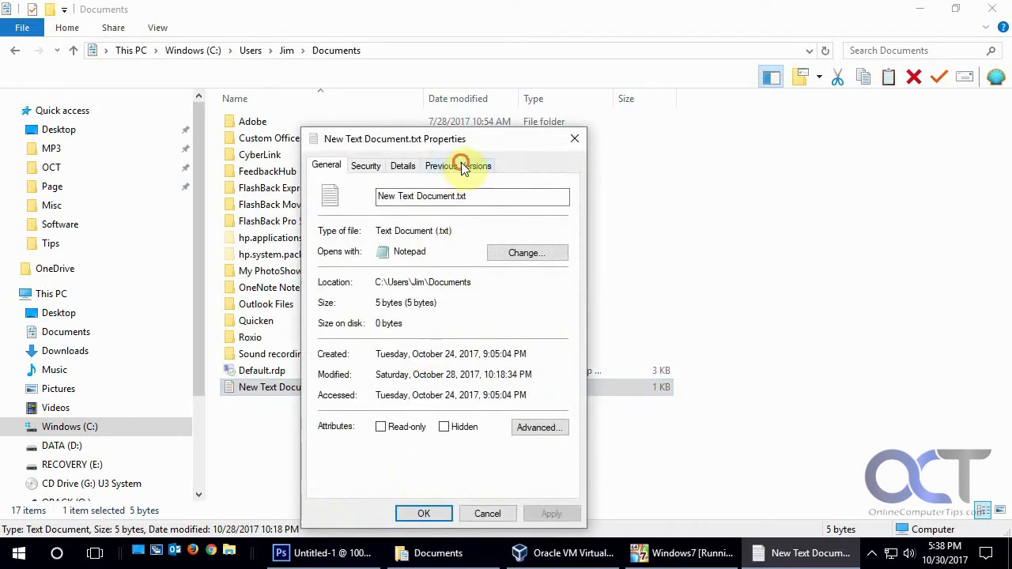
pyautogui.click(458, 166)
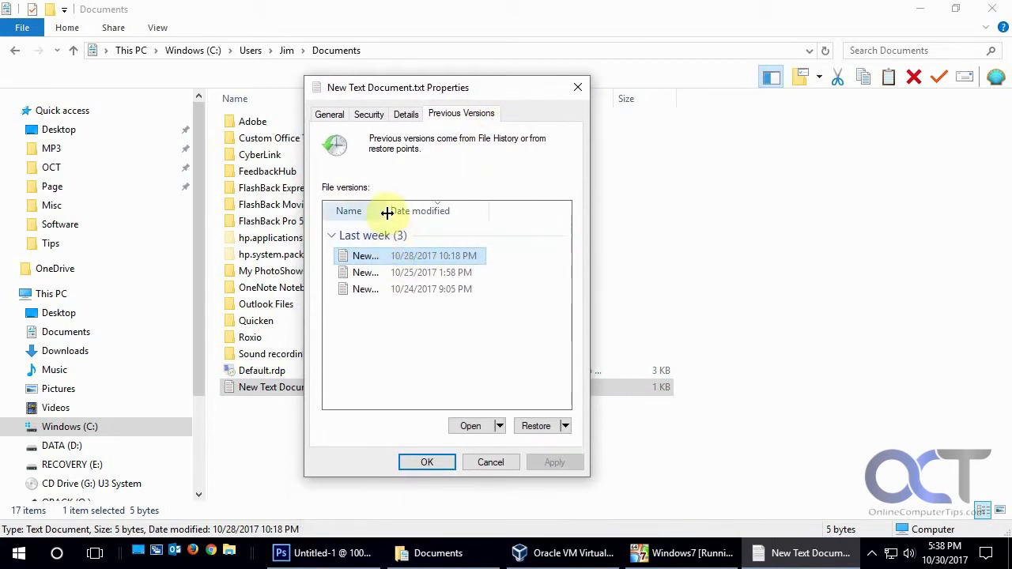
pyautogui.moveTo(386, 211); pyautogui.dragTo(424, 212)
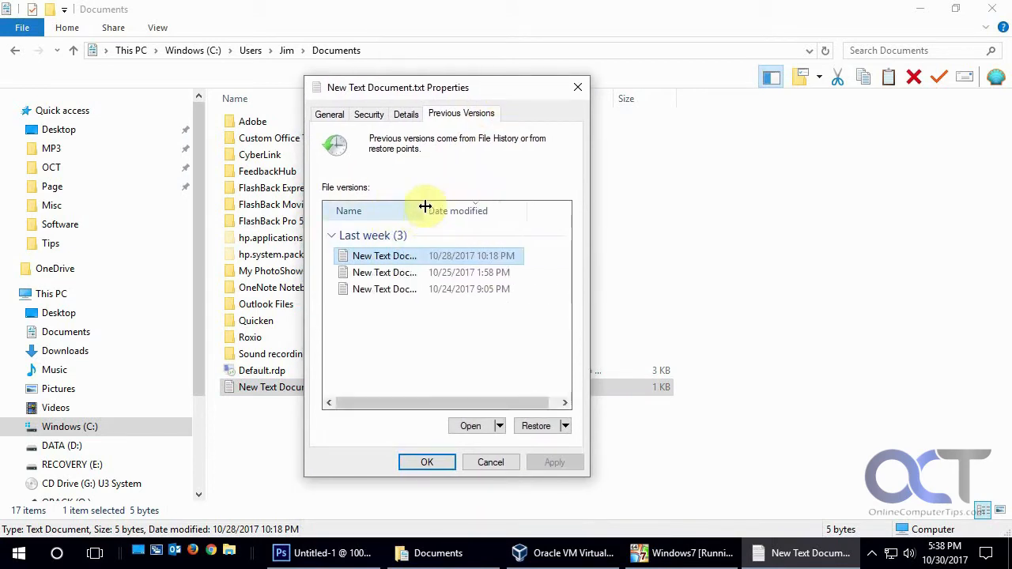
pyautogui.moveTo(457, 278)
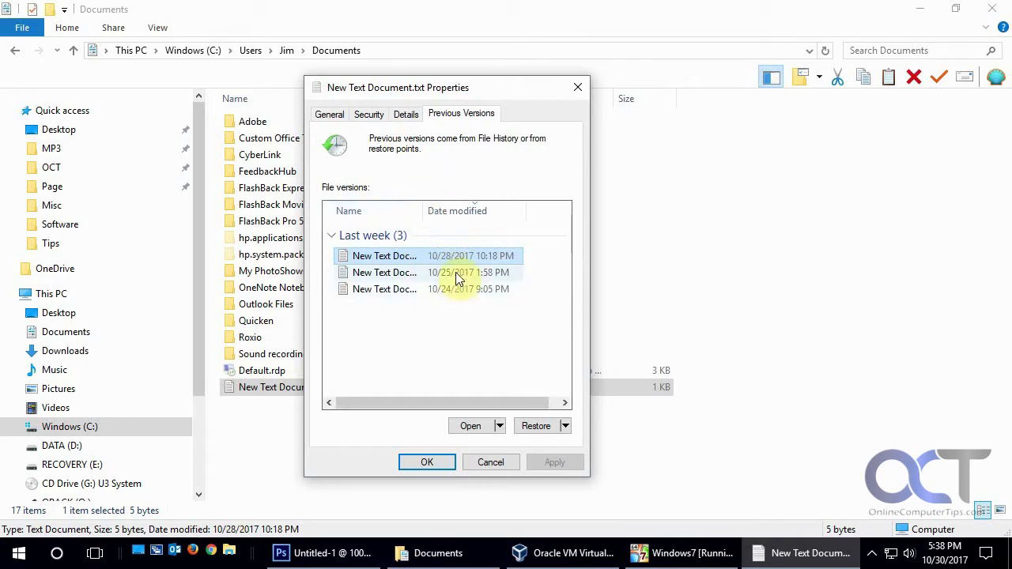
pyautogui.moveTo(449, 297)
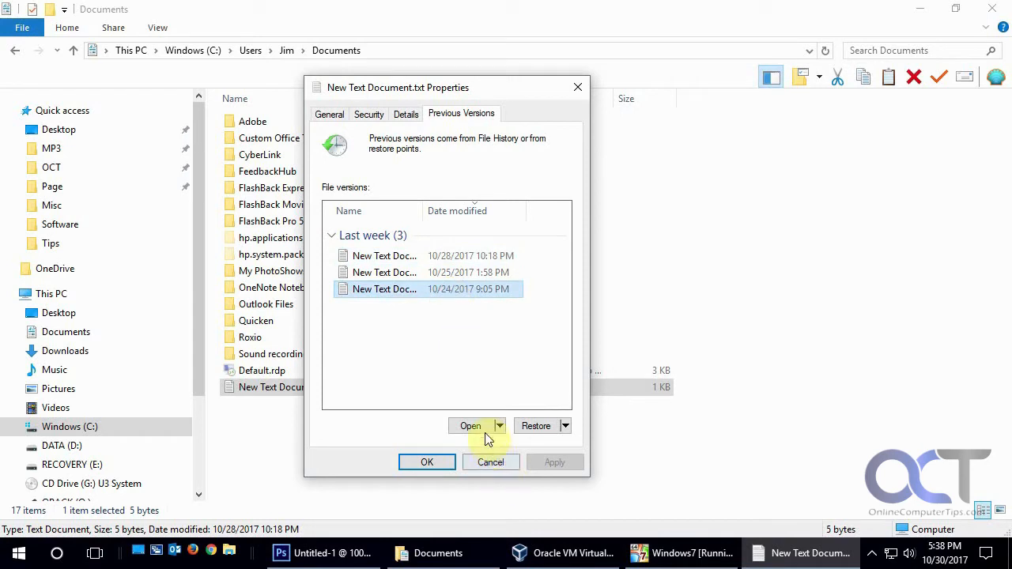
# - Read each of the three saved versions, including the 10/25 copy, in Notepad
pyautogui.click(471, 425)
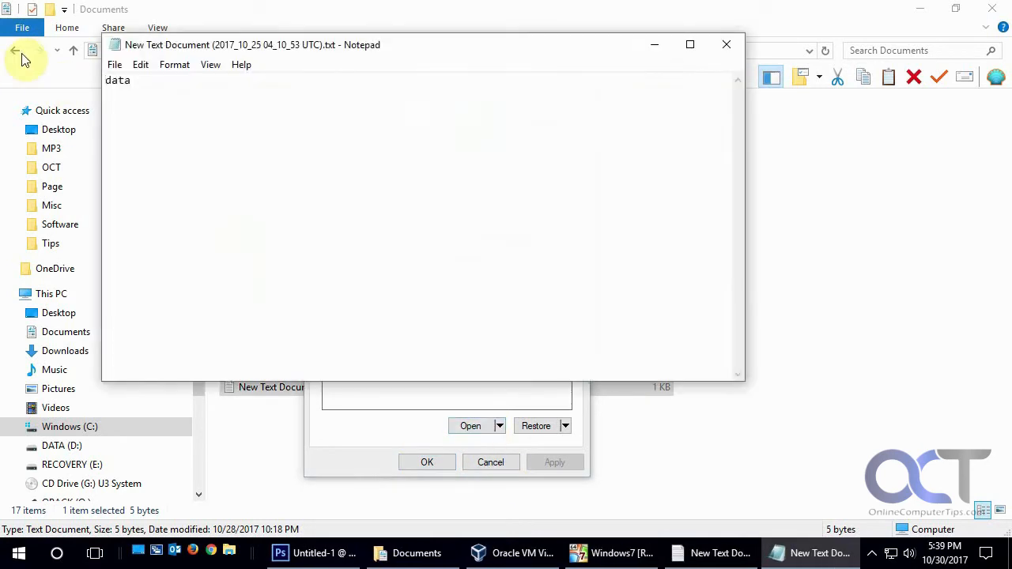
pyautogui.moveTo(726, 44)
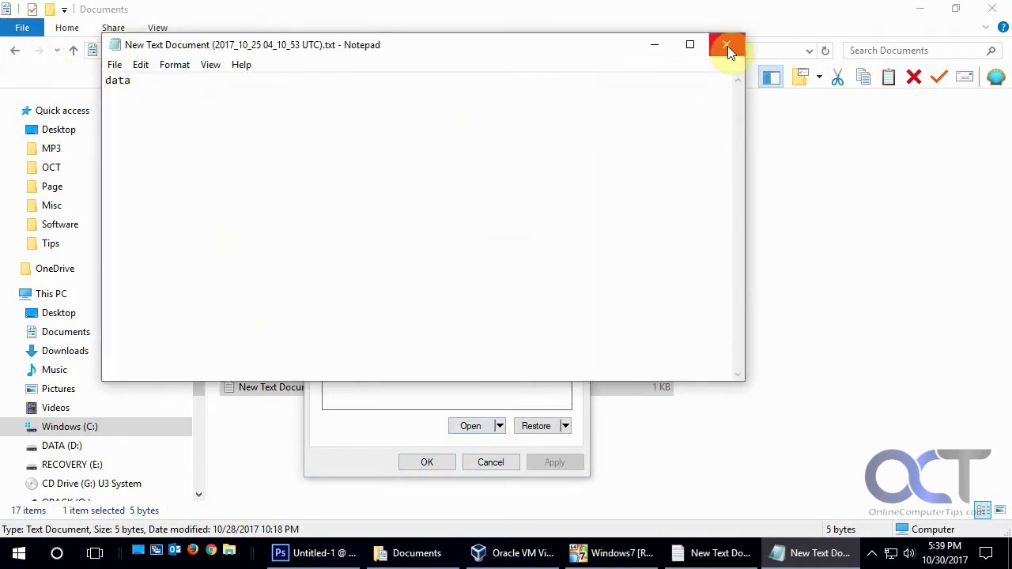
pyautogui.click(727, 44)
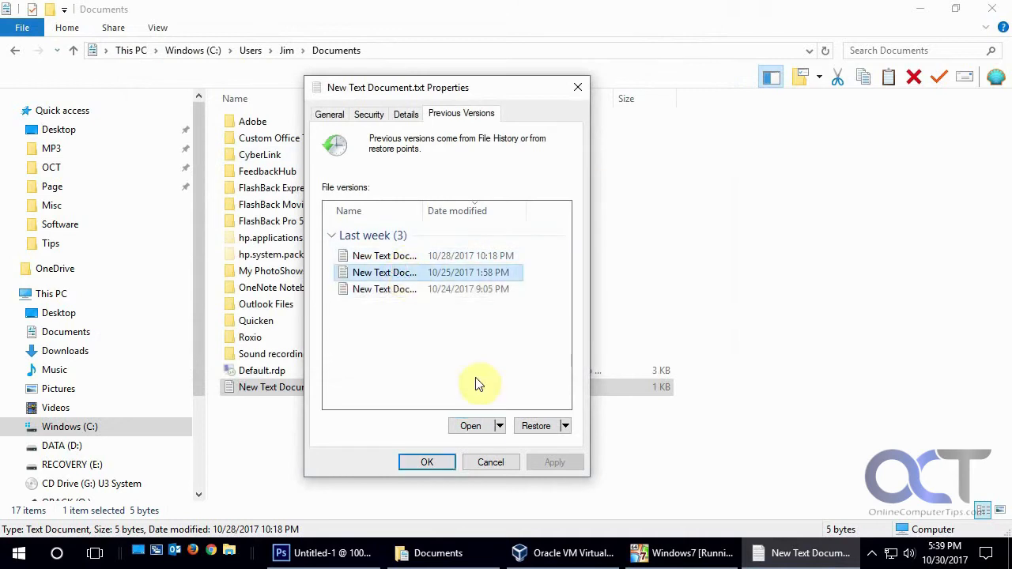
pyautogui.click(471, 427)
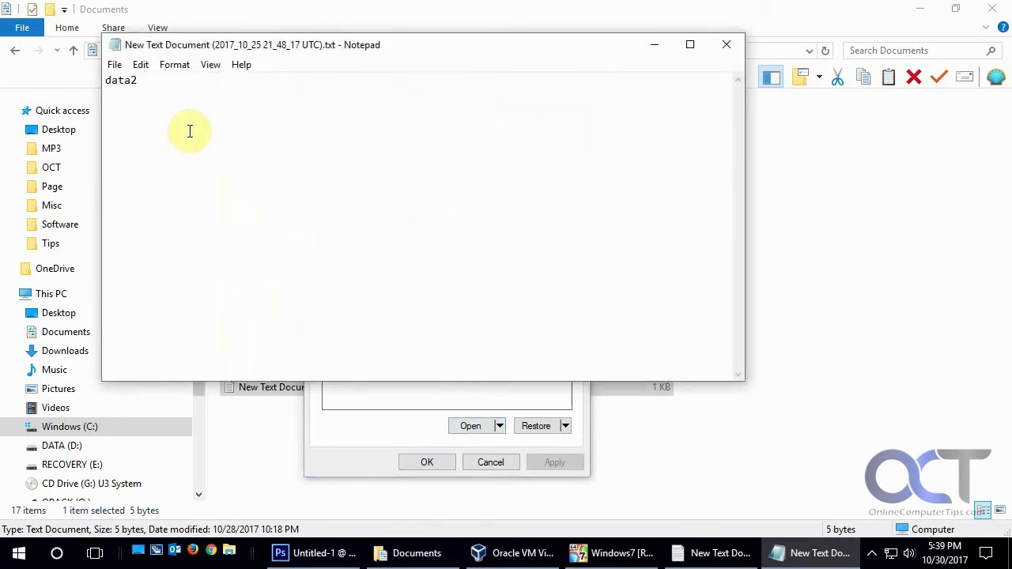
pyautogui.moveTo(743, 44)
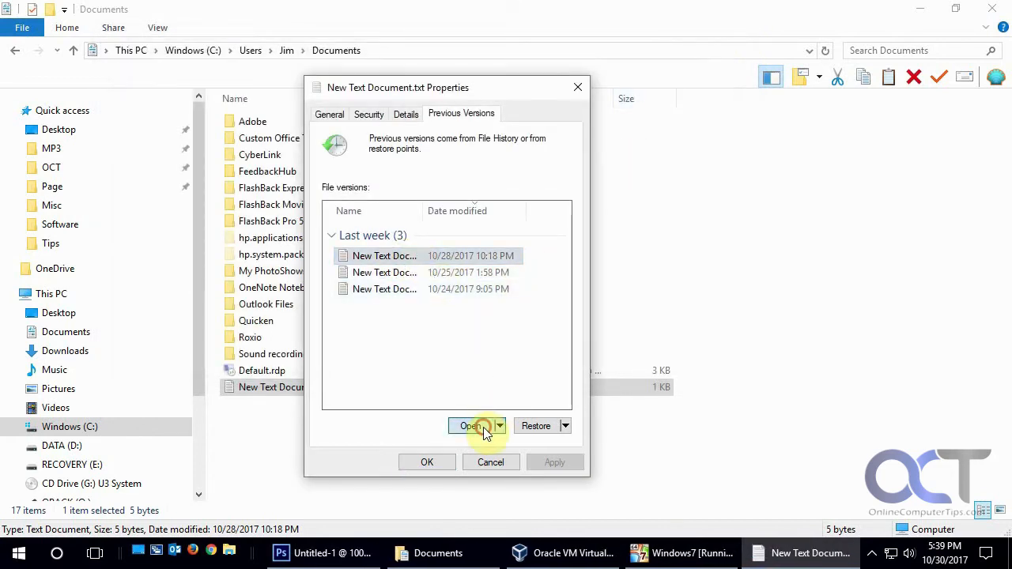
pyautogui.click(471, 425)
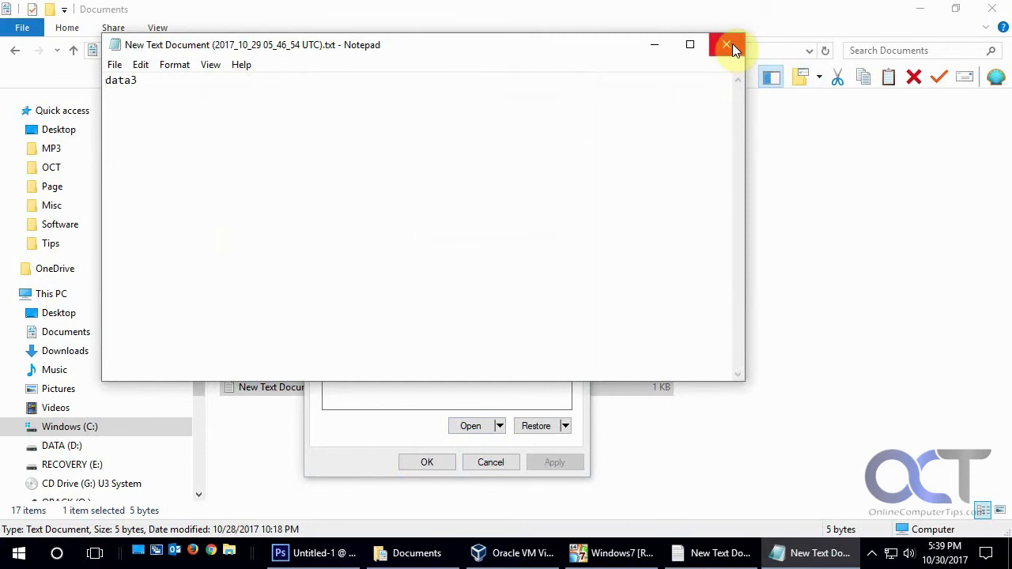
pyautogui.click(726, 44)
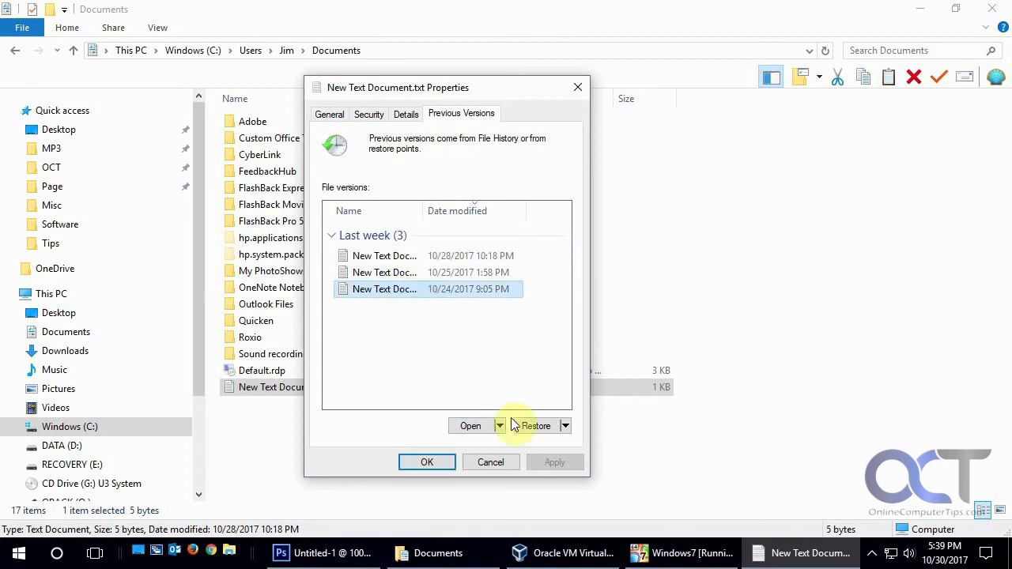
# - Review the alternative Open and Restore choices for a selected version
pyautogui.click(500, 427)
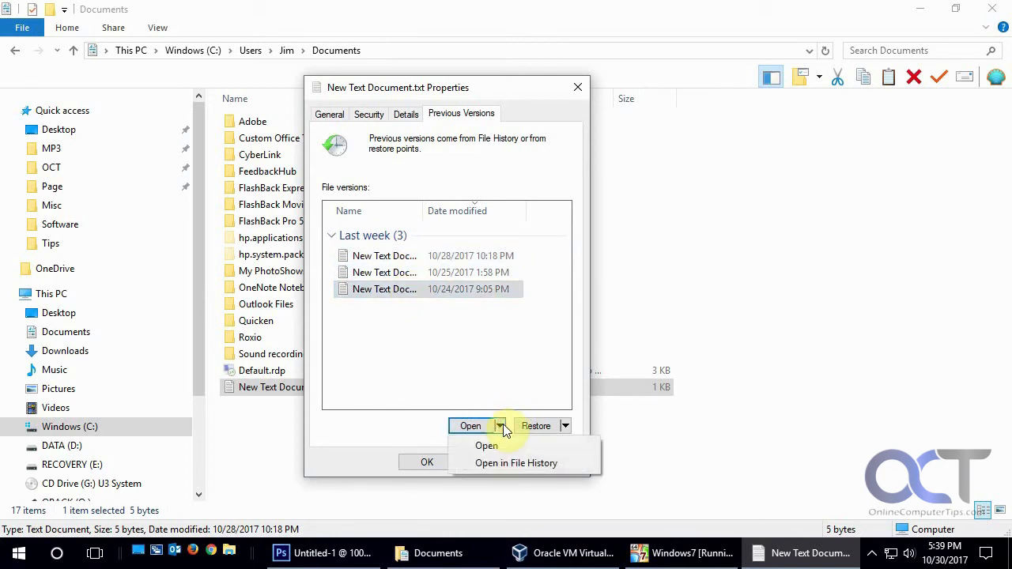
pyautogui.click(564, 427)
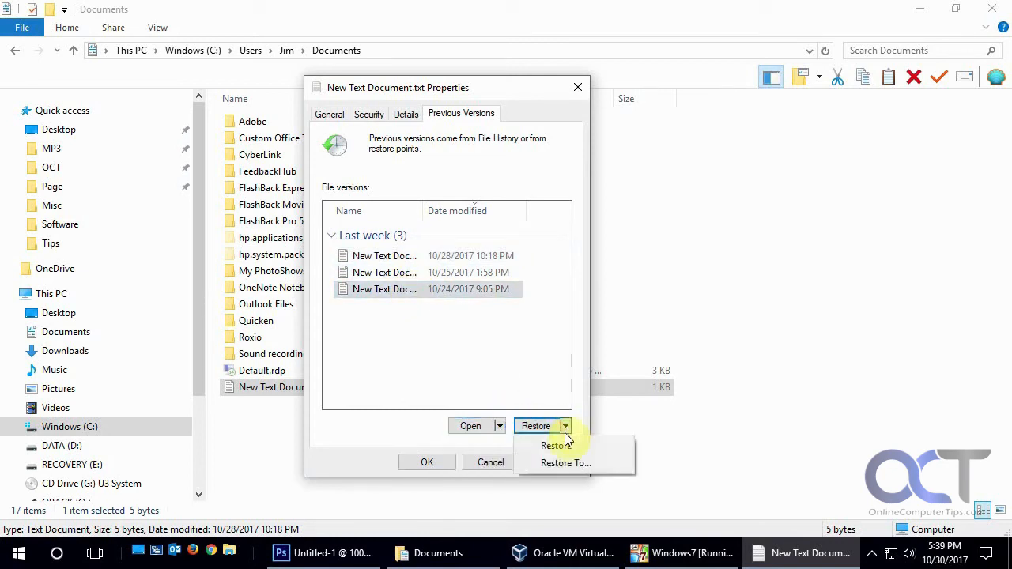
pyautogui.moveTo(566, 462)
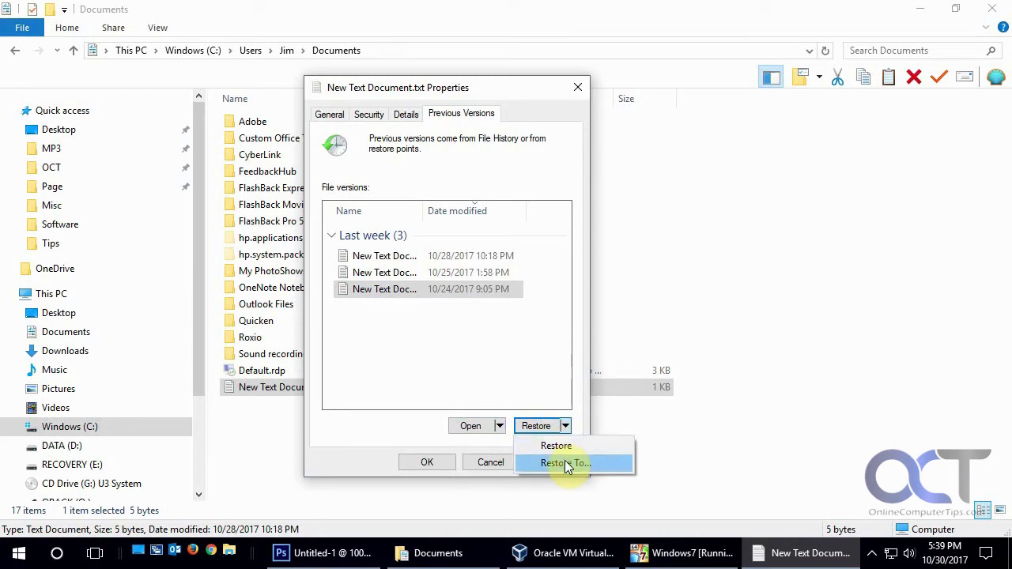
pyautogui.moveTo(556, 446)
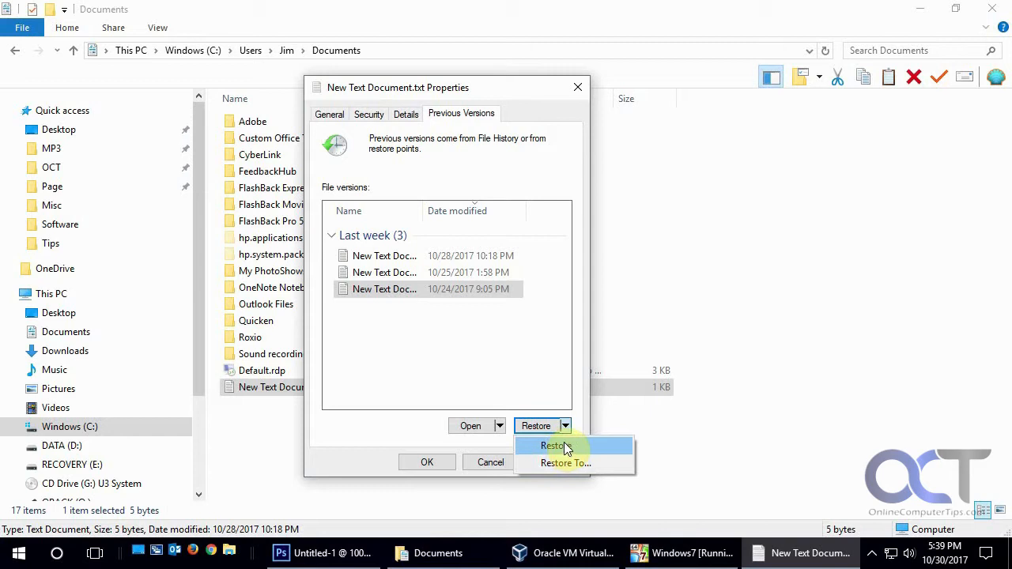
pyautogui.moveTo(546, 378)
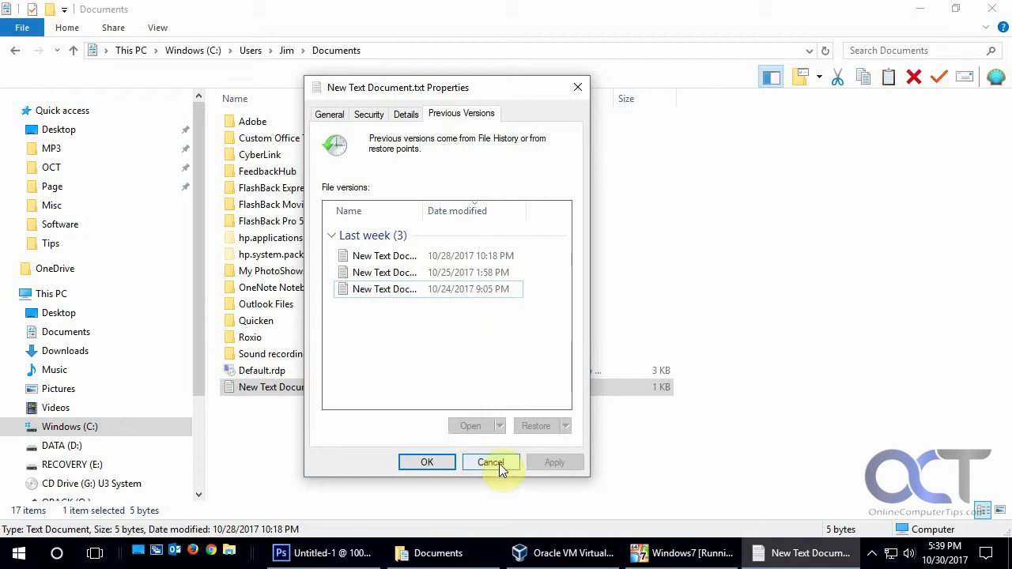
# - Show System Protection for the Windows 7 guest with the C: drive protected
pyautogui.click(490, 462)
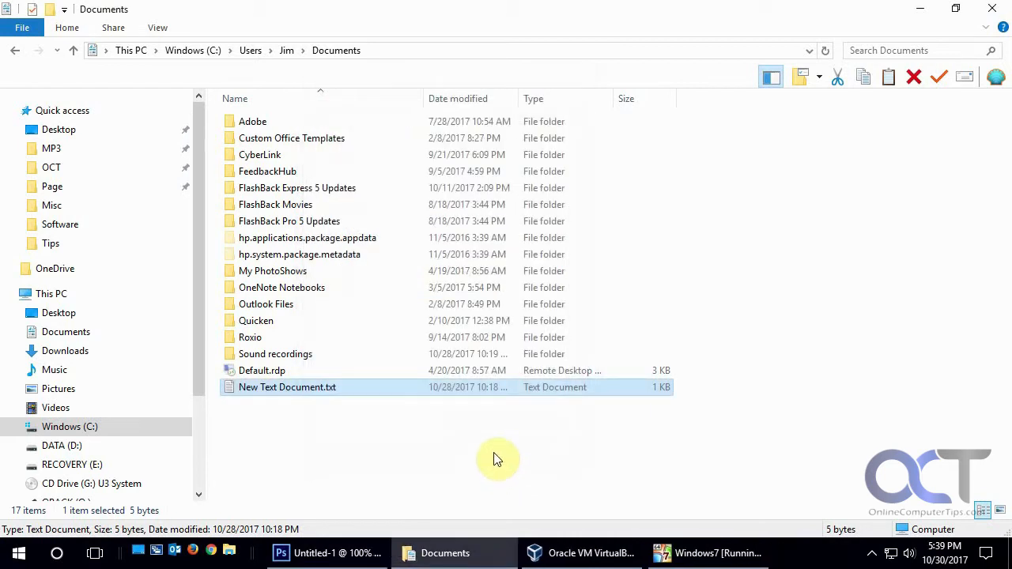
pyautogui.click(706, 554)
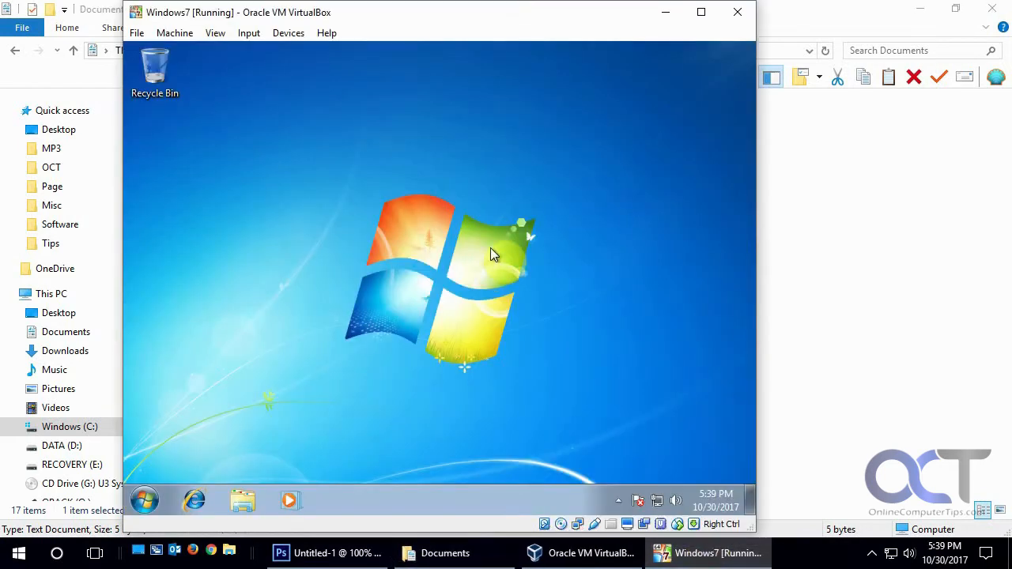
pyautogui.moveTo(146, 499)
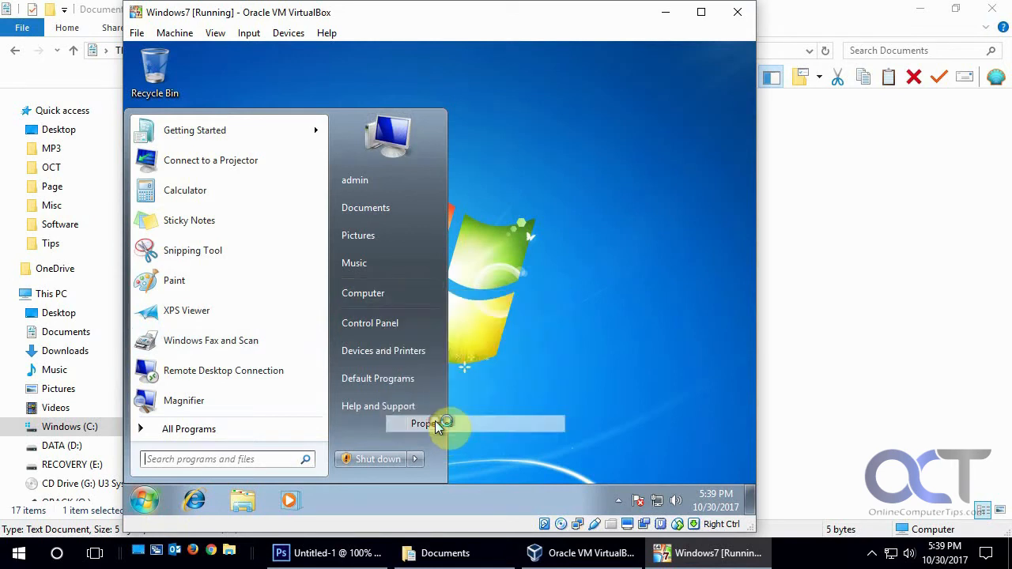
pyautogui.click(424, 423)
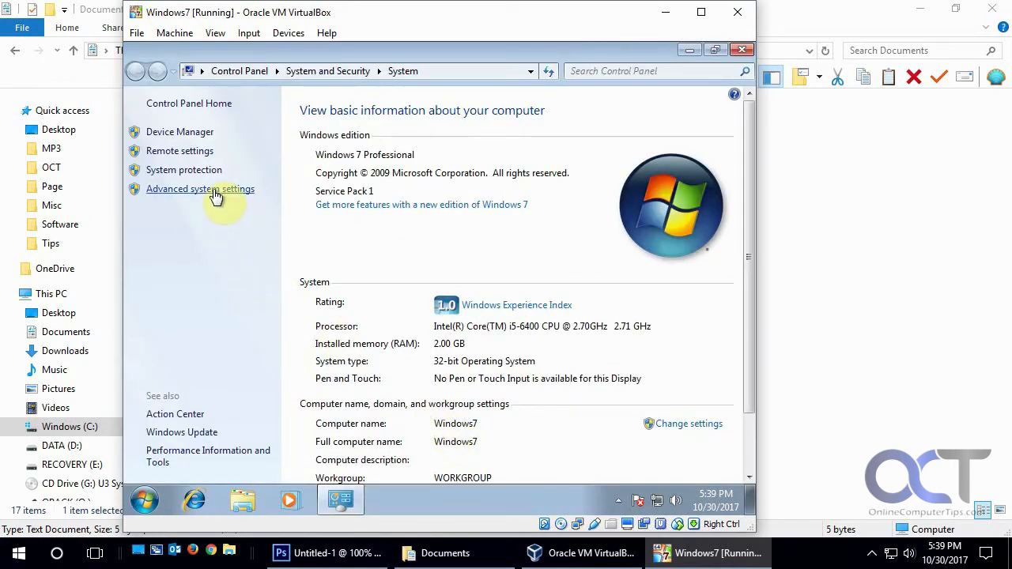
pyautogui.click(199, 188)
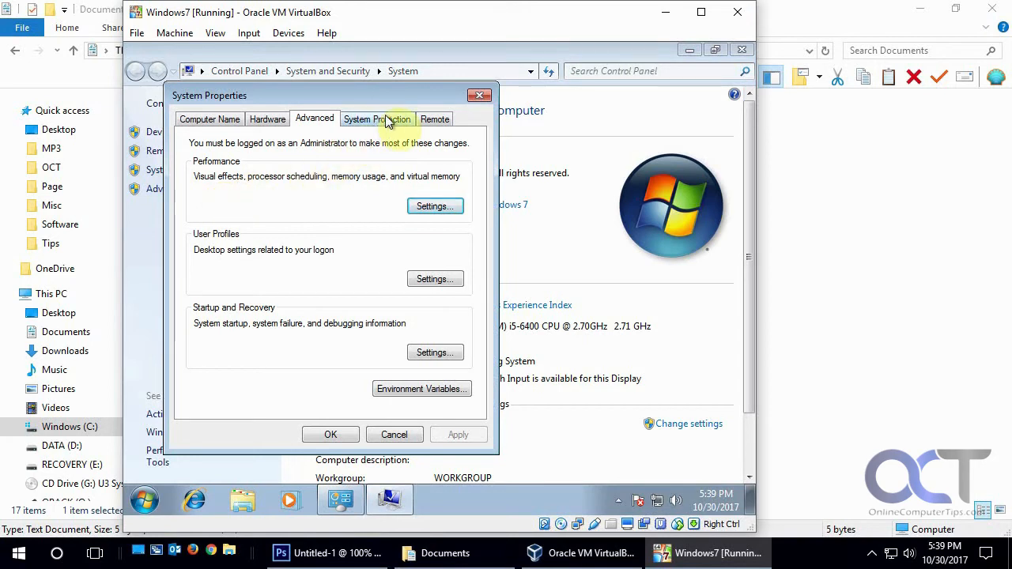
pyautogui.click(376, 119)
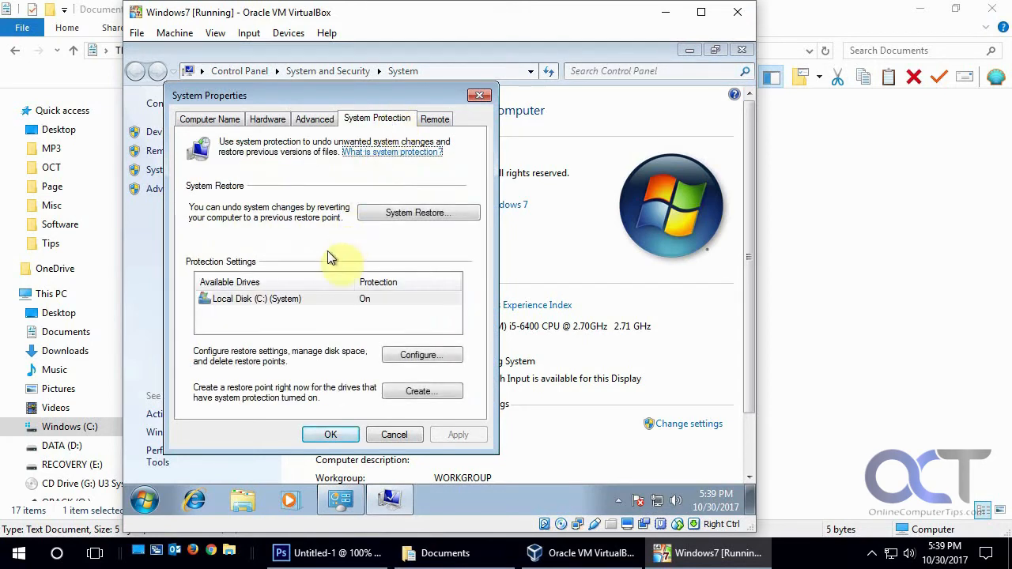
pyautogui.moveTo(278, 357)
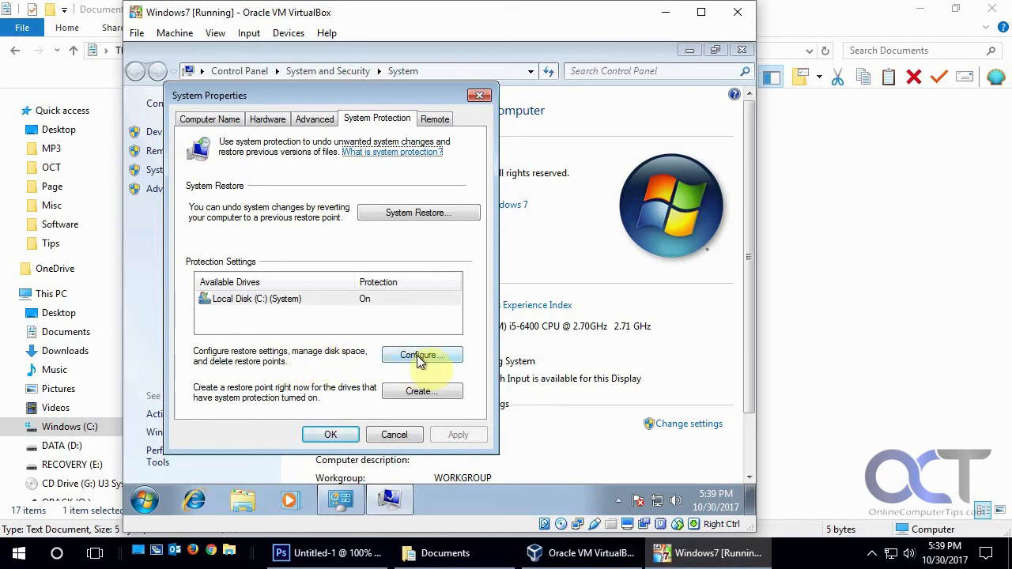
pyautogui.click(423, 355)
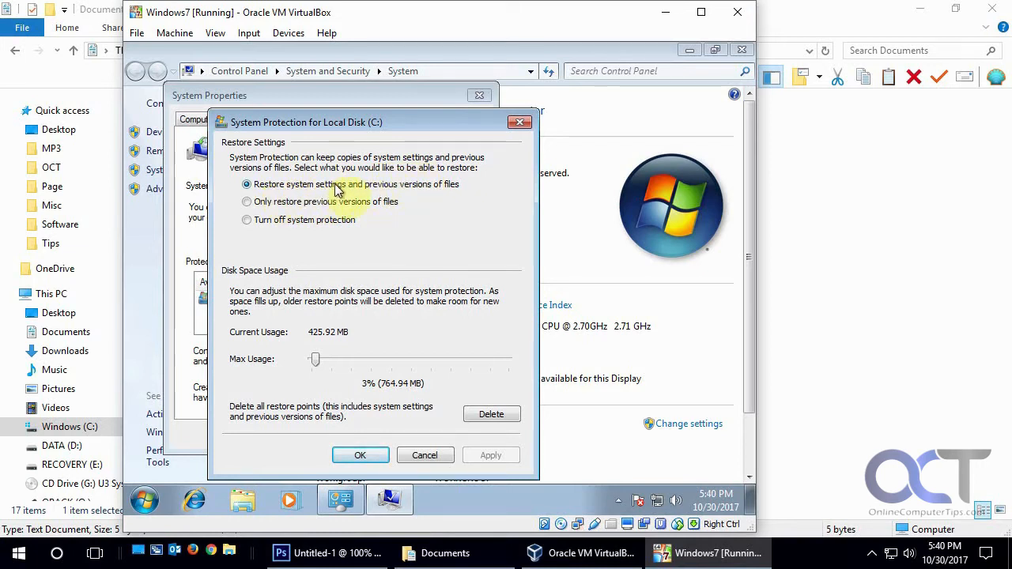
pyautogui.moveTo(347, 321)
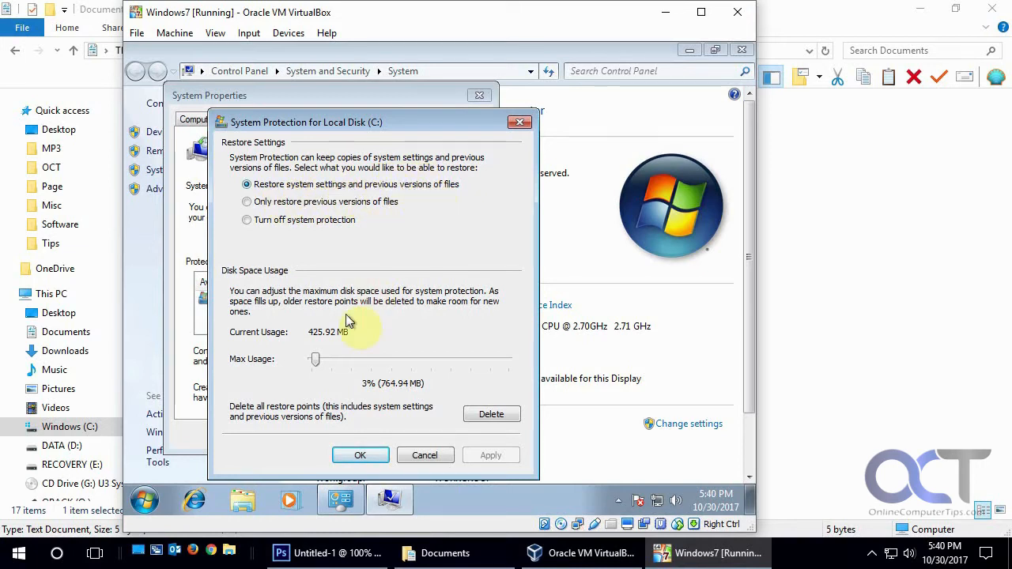
pyautogui.moveTo(334, 347)
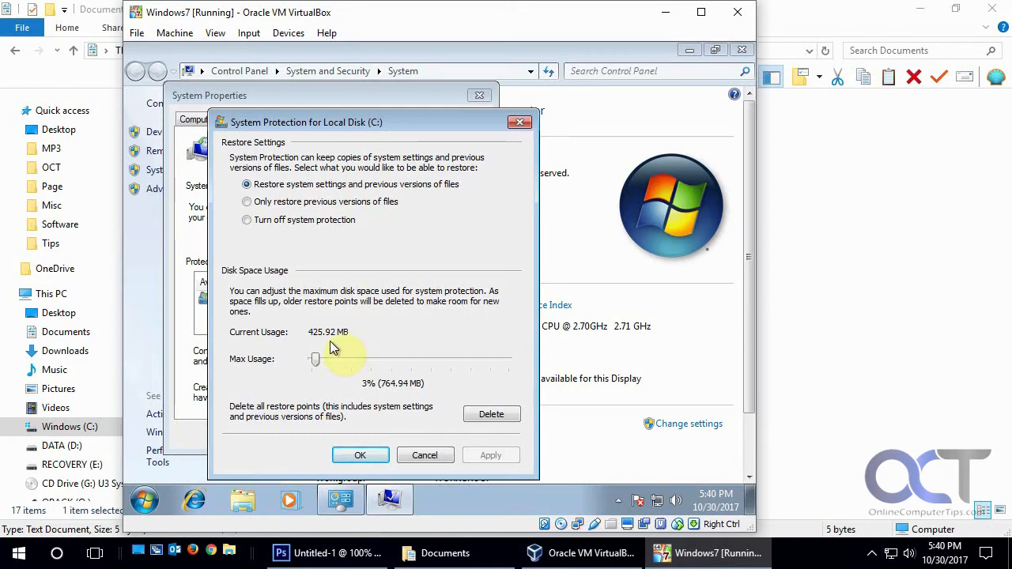
pyautogui.moveTo(326, 364)
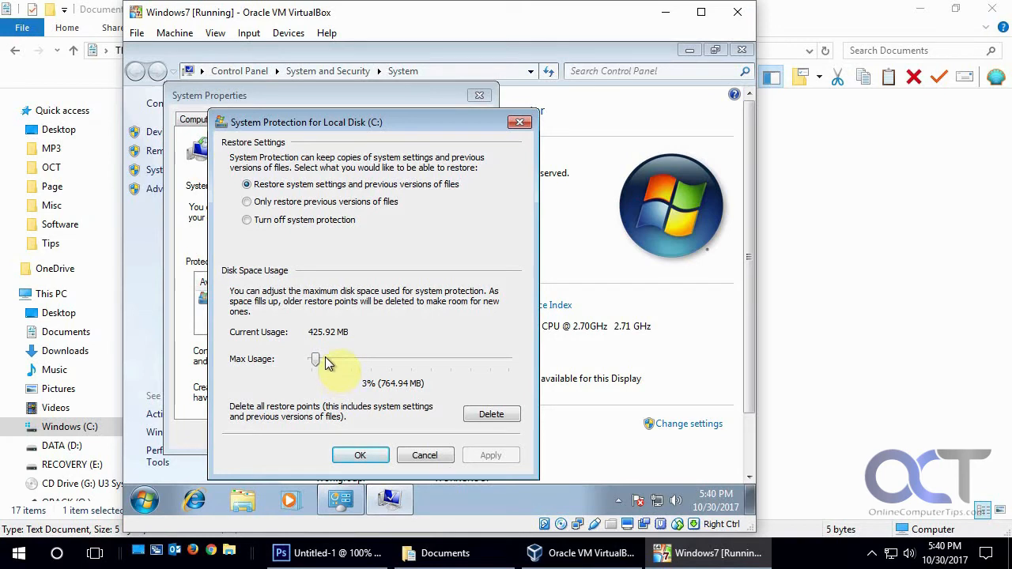
pyautogui.moveTo(332, 366)
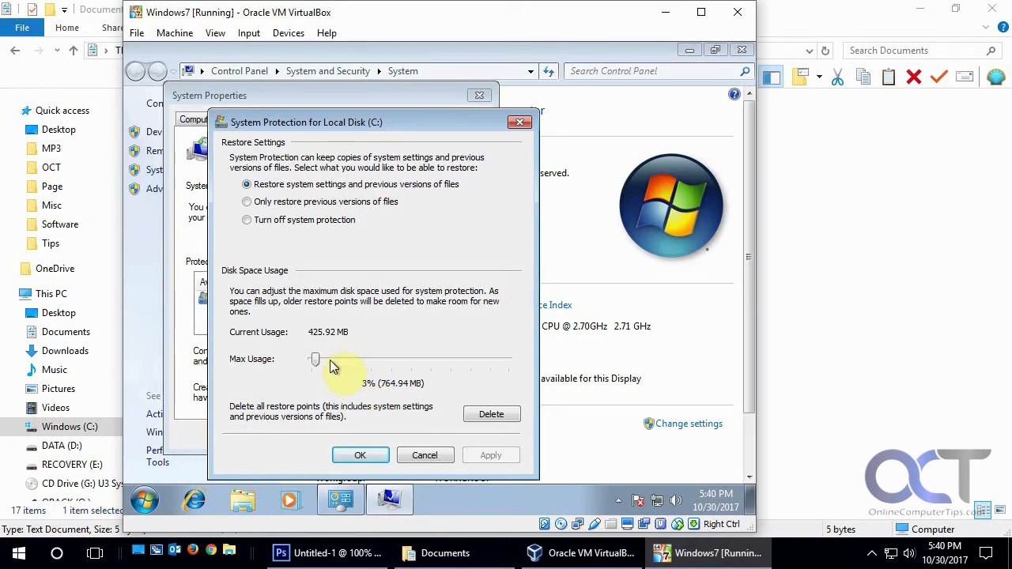
pyautogui.moveTo(490, 414)
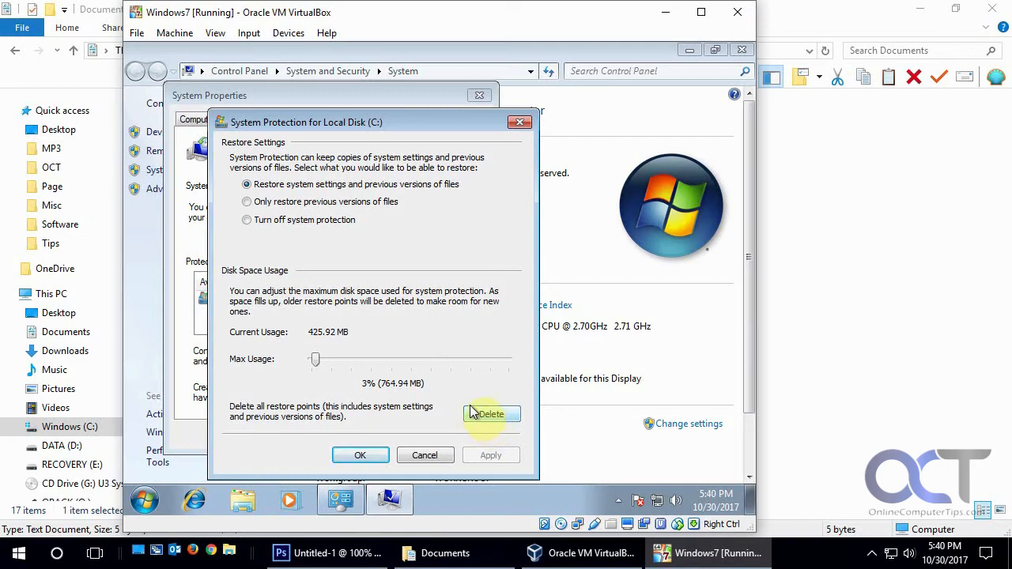
pyautogui.moveTo(408, 363)
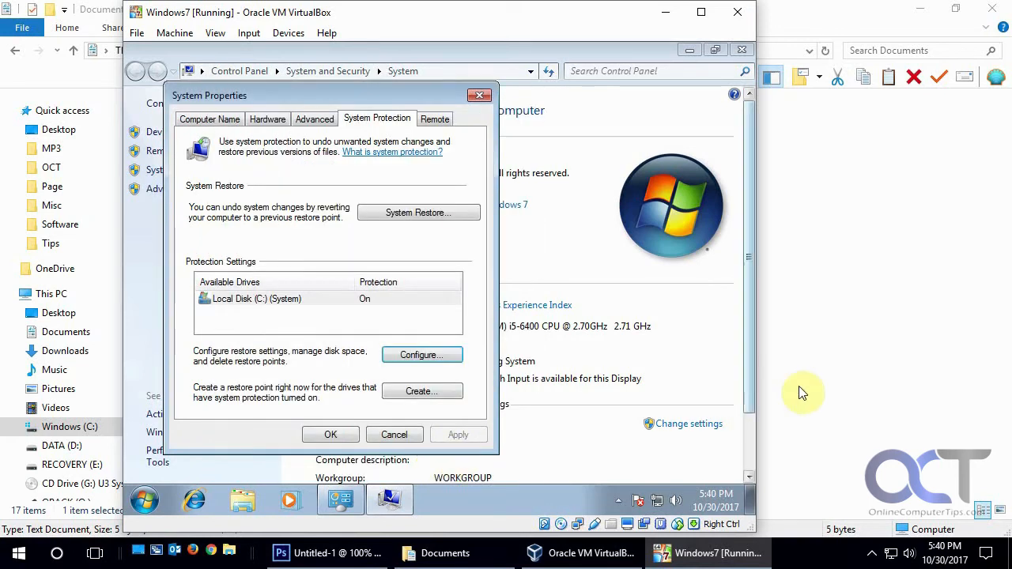
# - Reach the host's System Protection settings via Computer properties
pyautogui.click(22, 554)
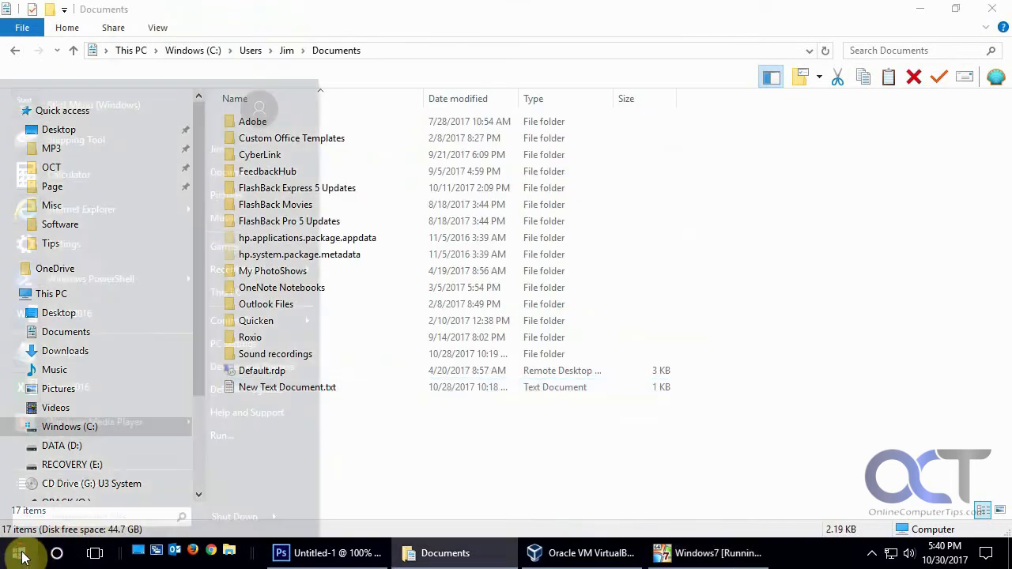
pyautogui.click(22, 553)
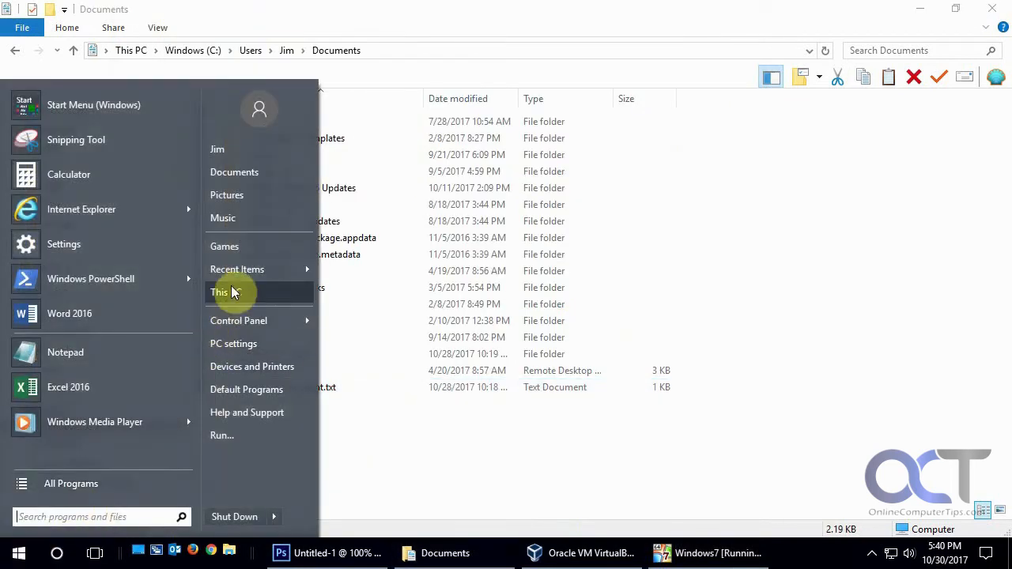
pyautogui.moveTo(234, 292)
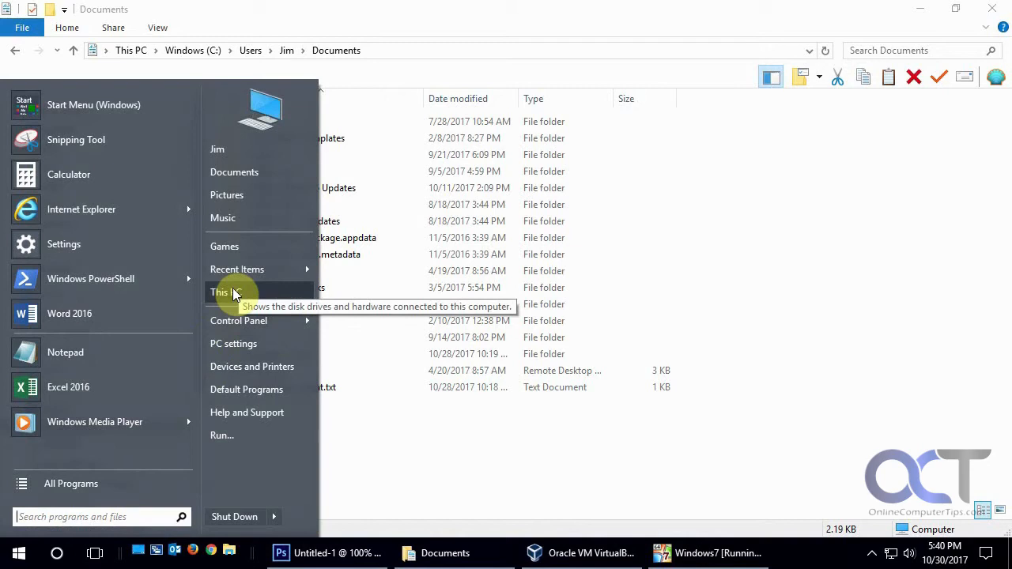
pyautogui.moveTo(76, 110)
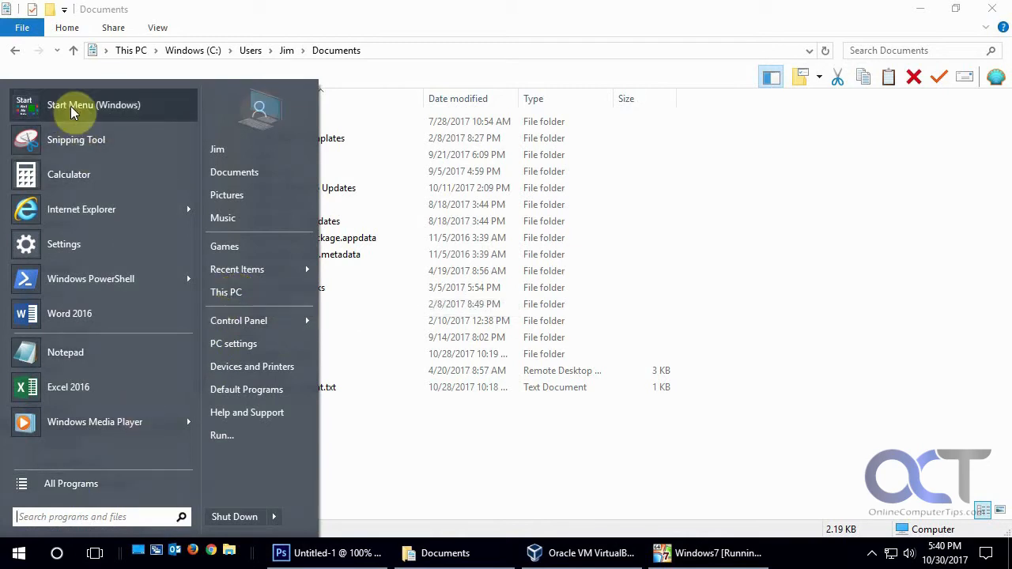
pyautogui.moveTo(245, 320)
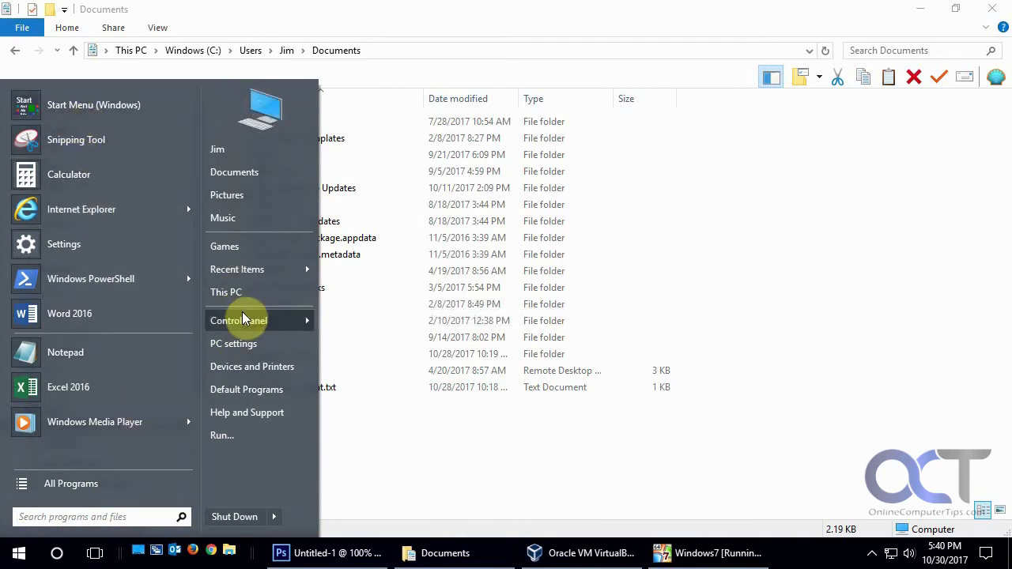
pyautogui.rightClick(226, 291)
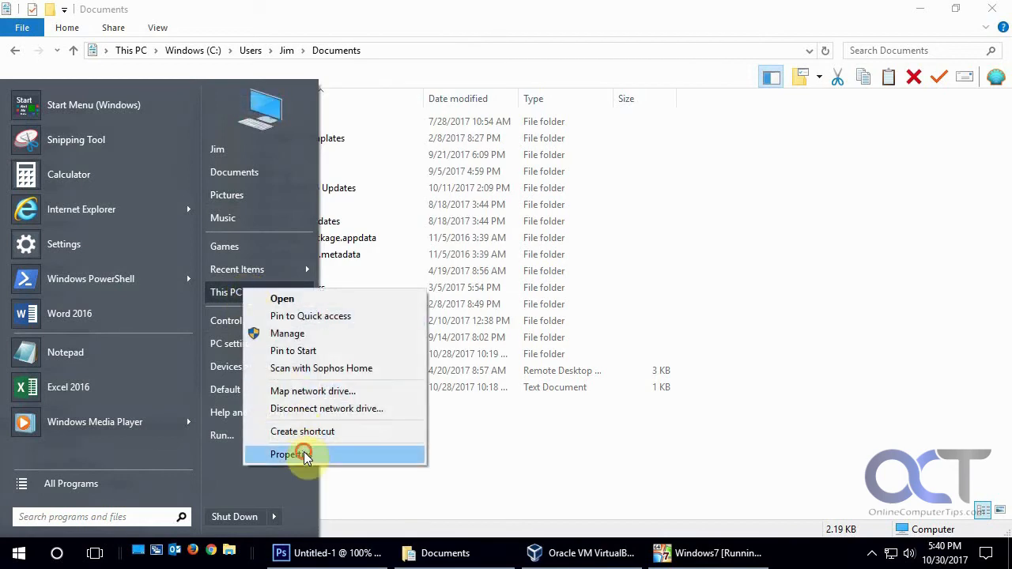
pyautogui.click(291, 454)
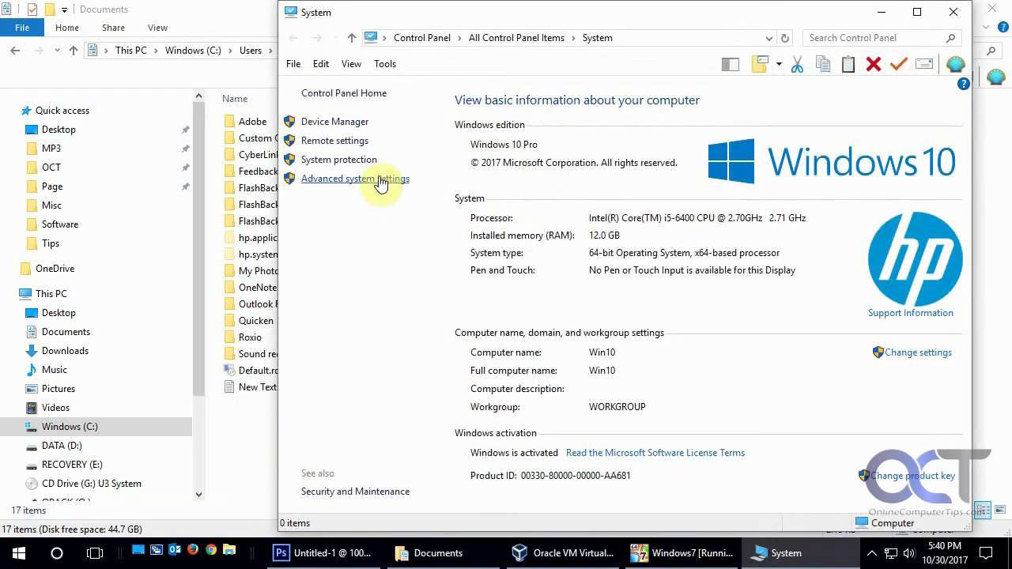
pyautogui.click(355, 178)
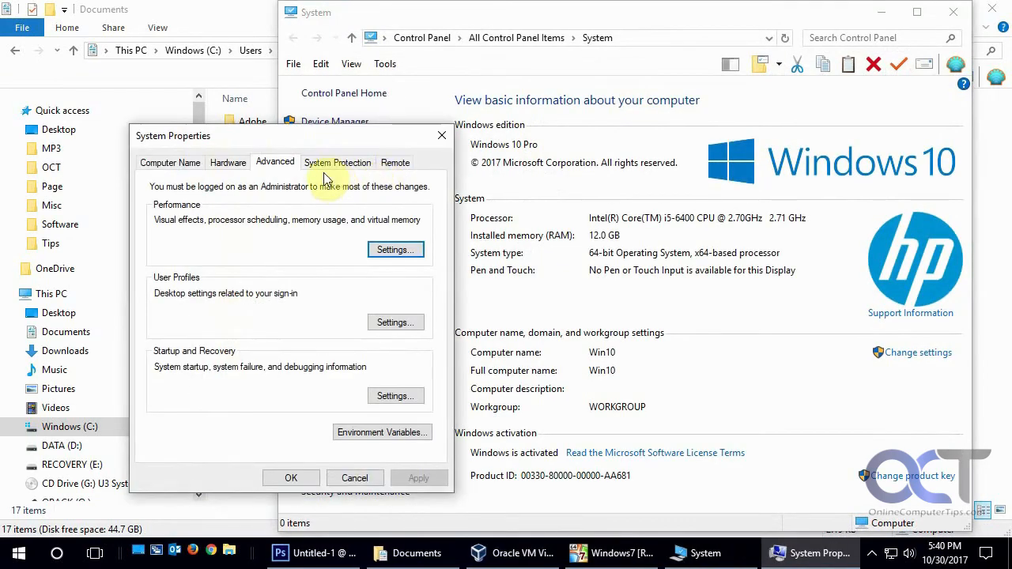
pyautogui.click(337, 161)
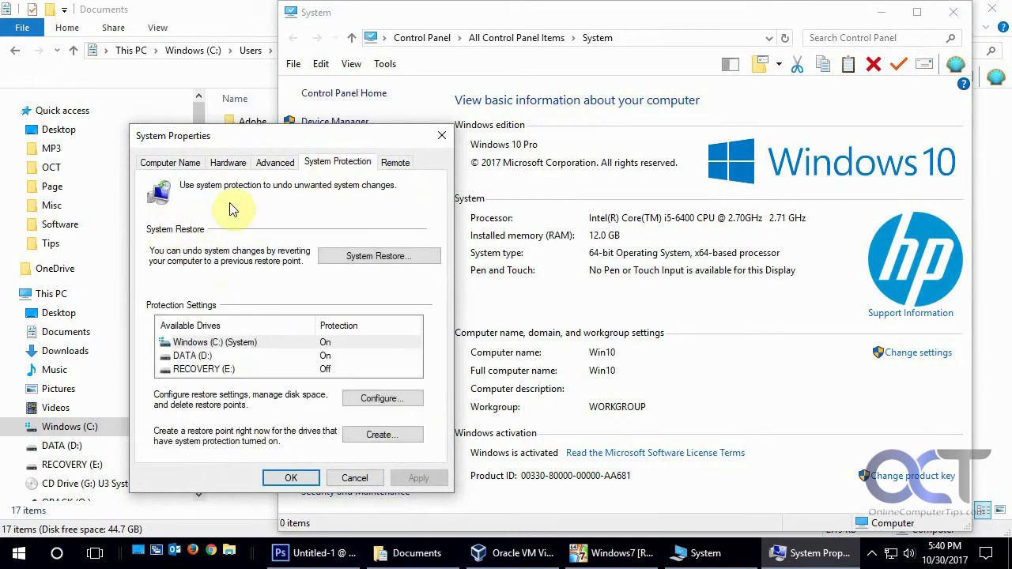
pyautogui.moveTo(314, 376)
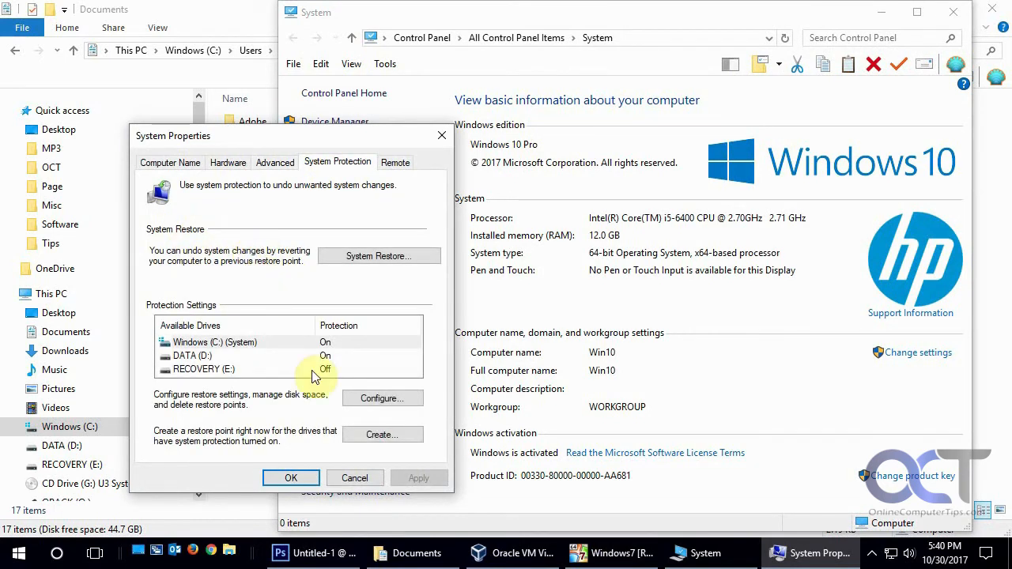
# - Review protection for the Windows (C:) drive at 10% max usage and close the settings
pyautogui.click(383, 398)
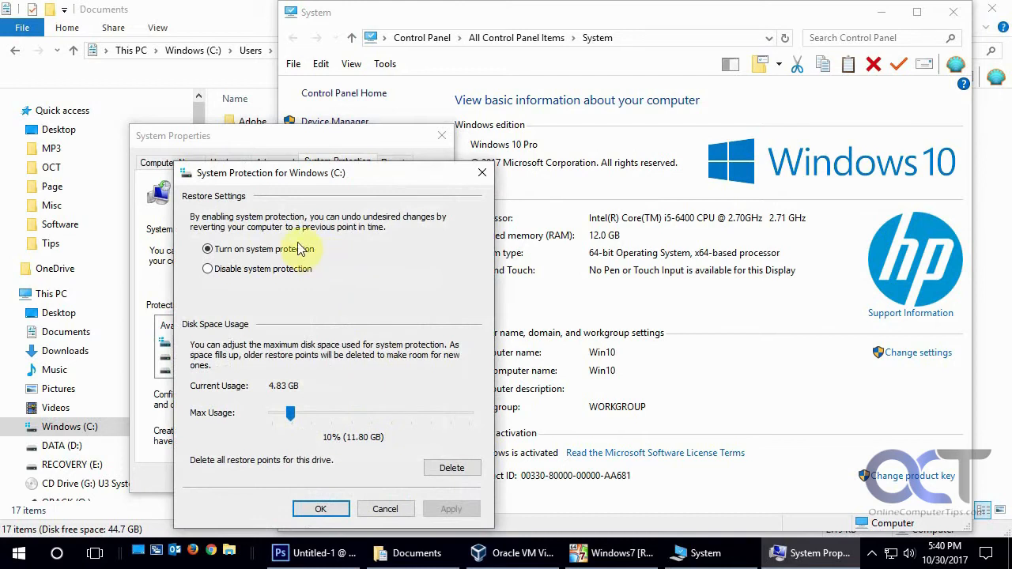
pyautogui.moveTo(345, 278)
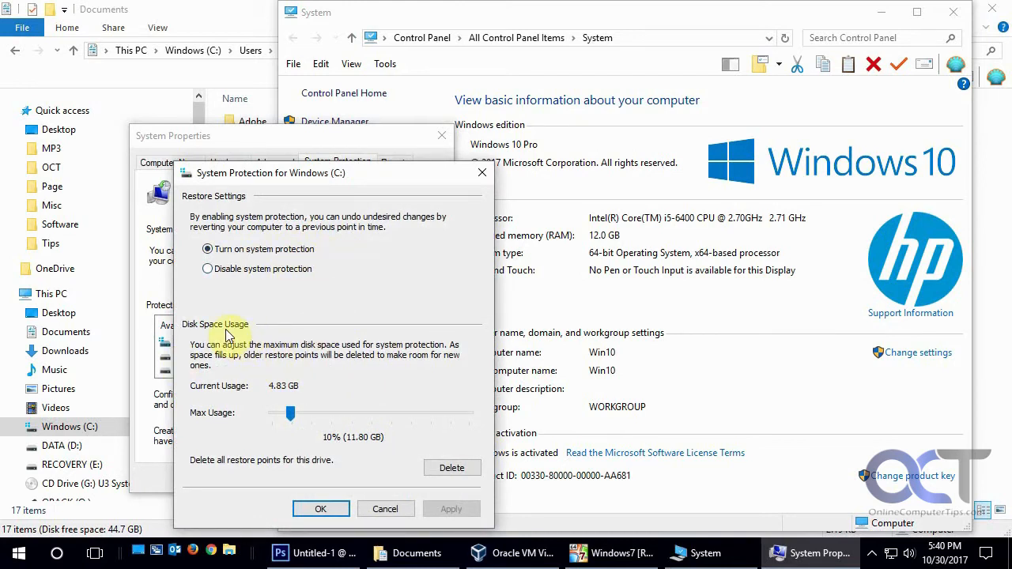
pyautogui.moveTo(335, 420)
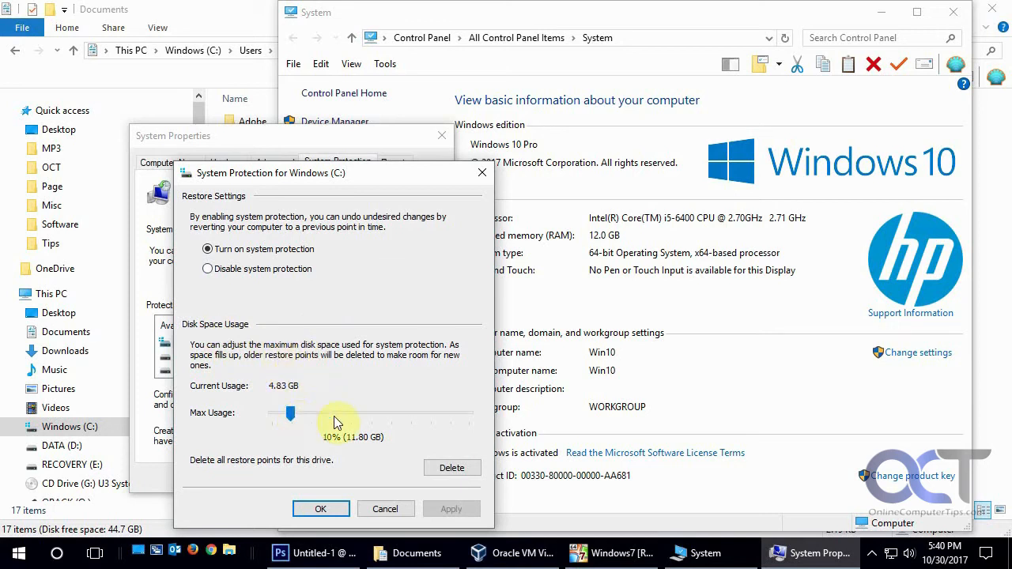
pyautogui.moveTo(225, 206)
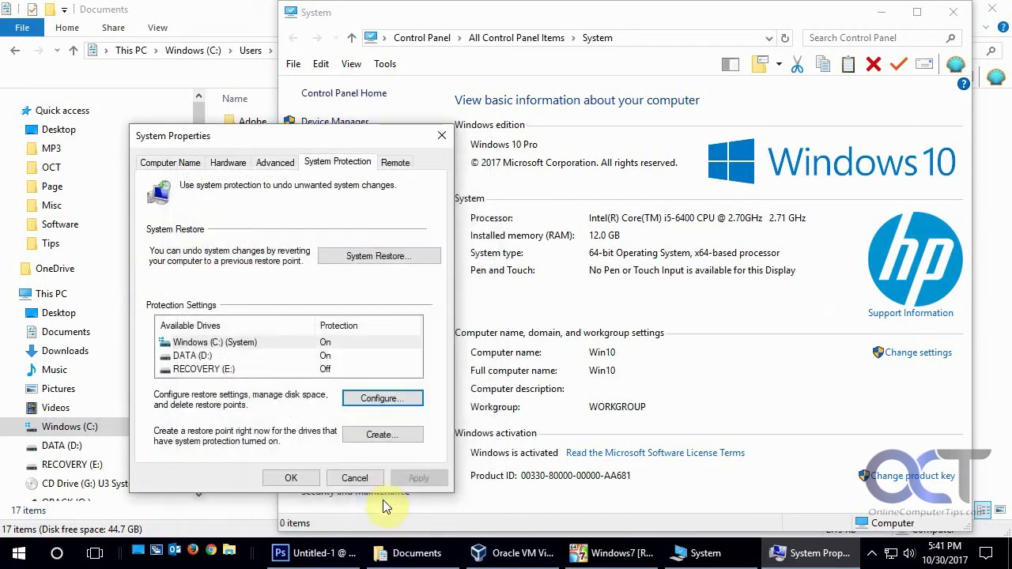
pyautogui.click(354, 478)
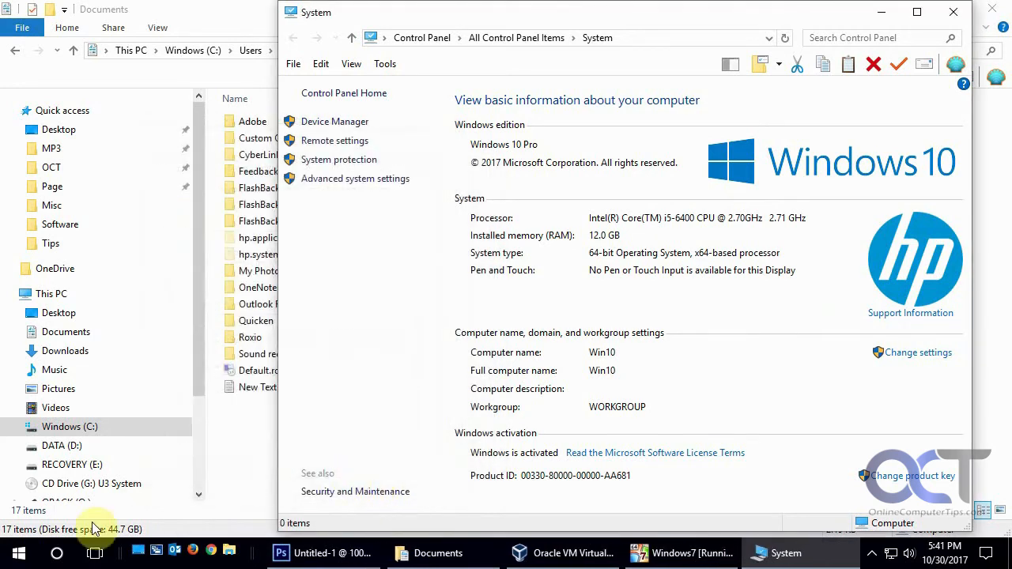
# - Launch the Services console by searching for services.msc
pyautogui.click(19, 553)
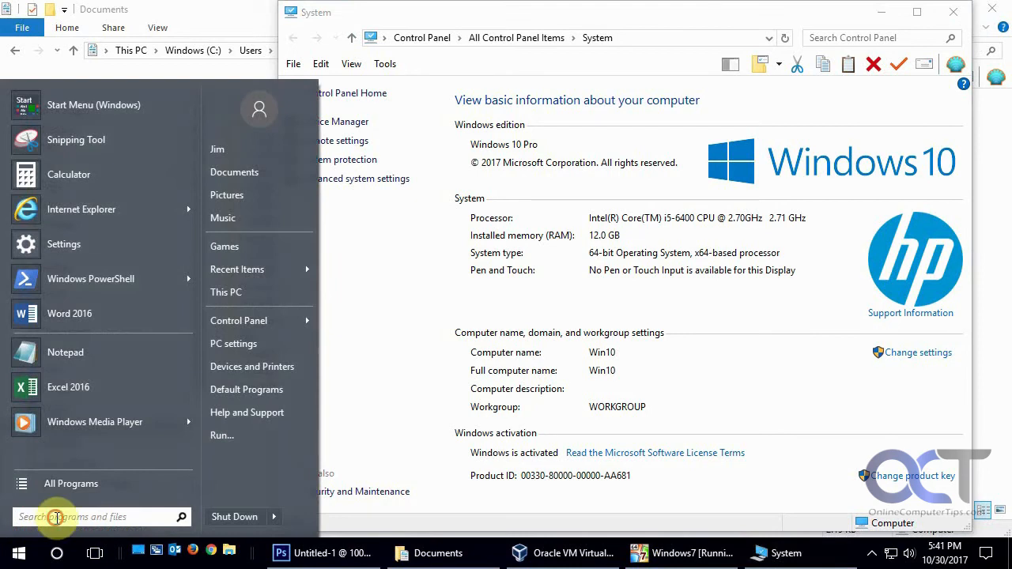
pyautogui.write('s')
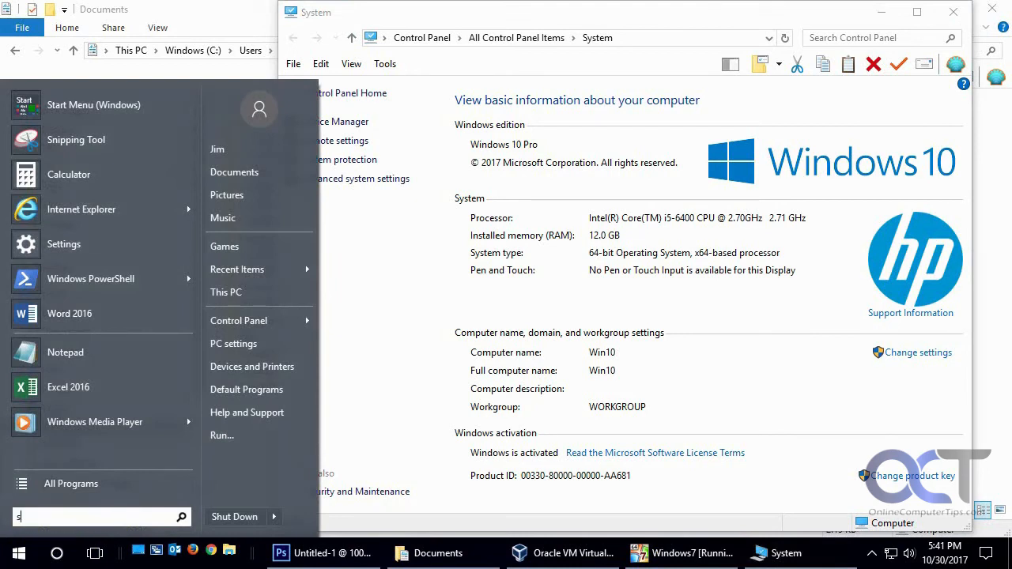
pyautogui.write('ervices.msc')
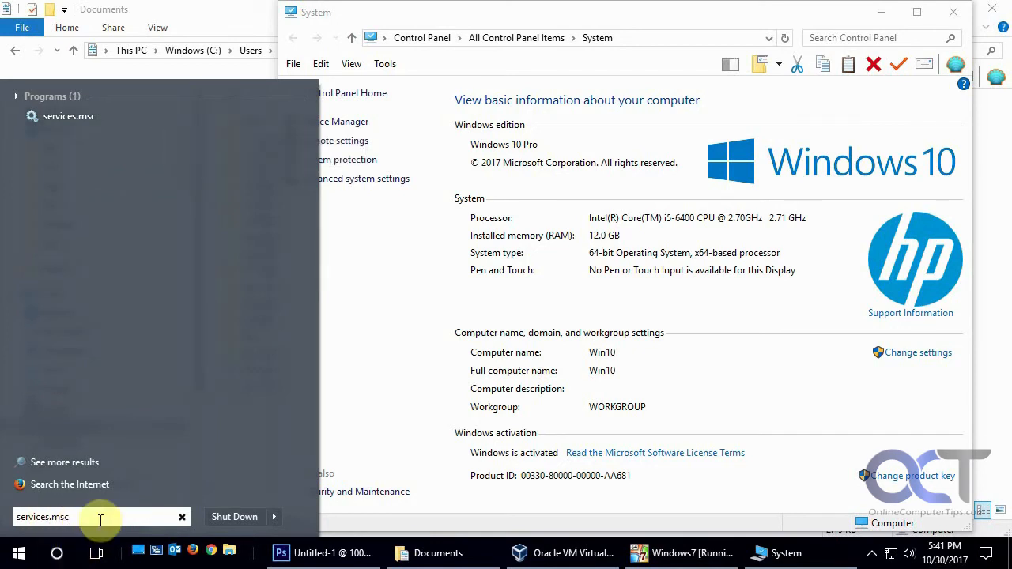
pyautogui.click(70, 115)
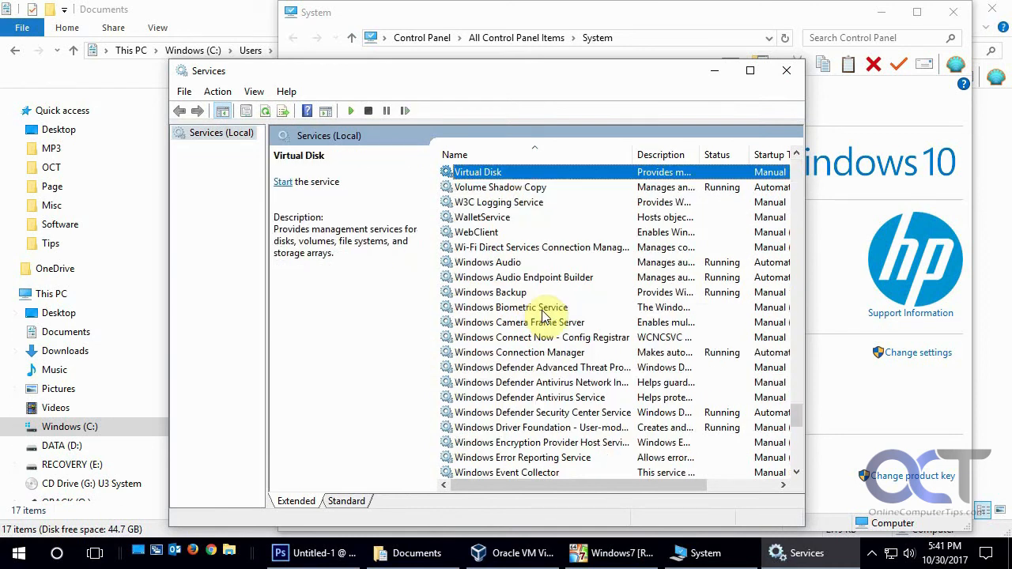
# - Check the Volume Shadow Copy service is running with Automatic startup, leaving it unchanged
pyautogui.click(499, 186)
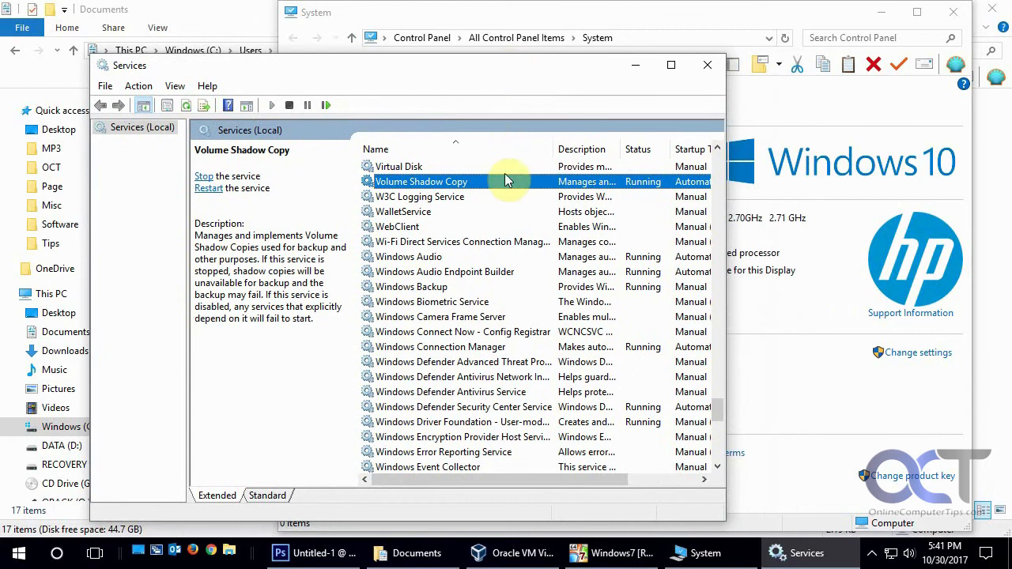
pyautogui.moveTo(493, 189)
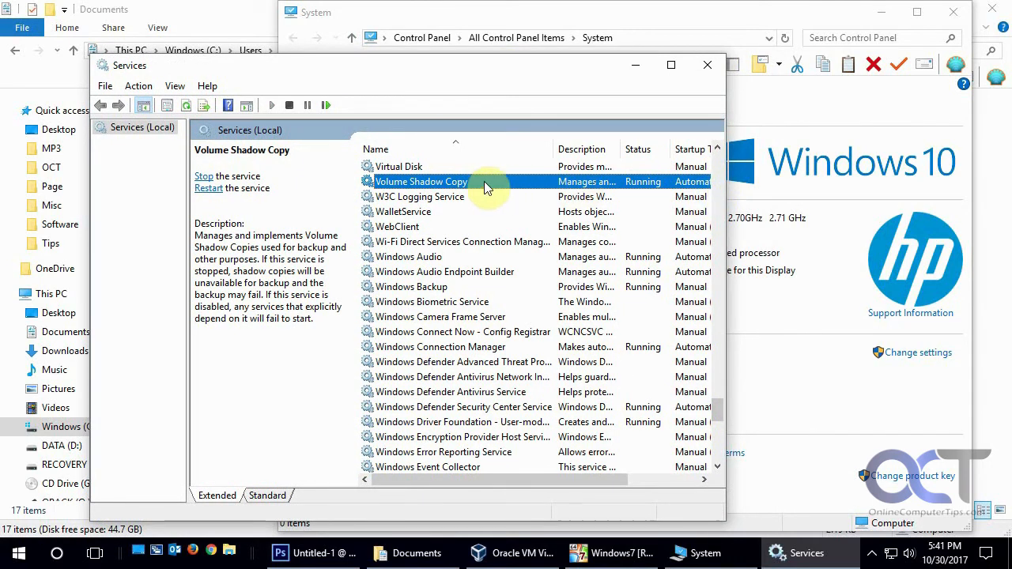
pyautogui.doubleClick(419, 180)
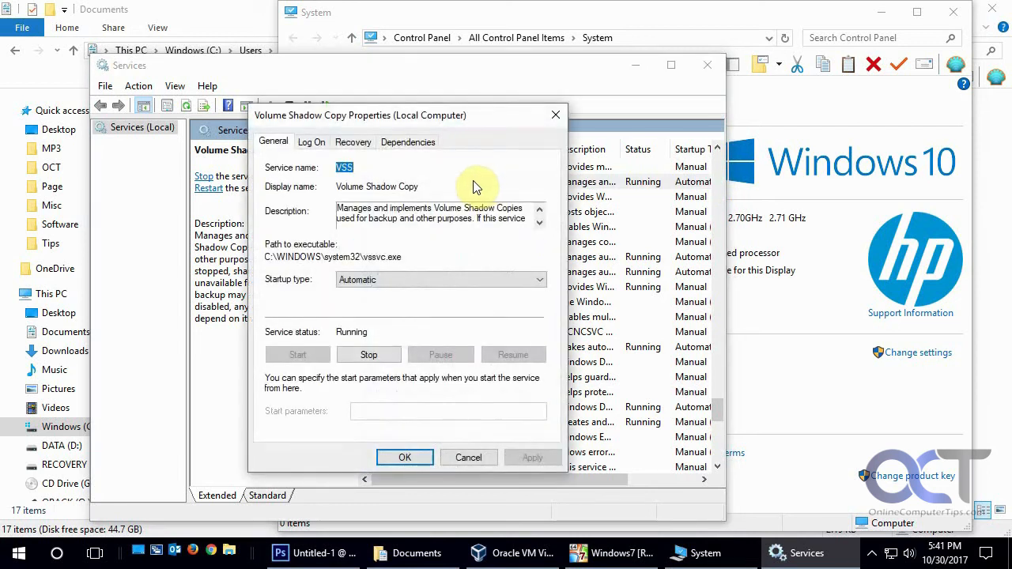
pyautogui.moveTo(386, 253)
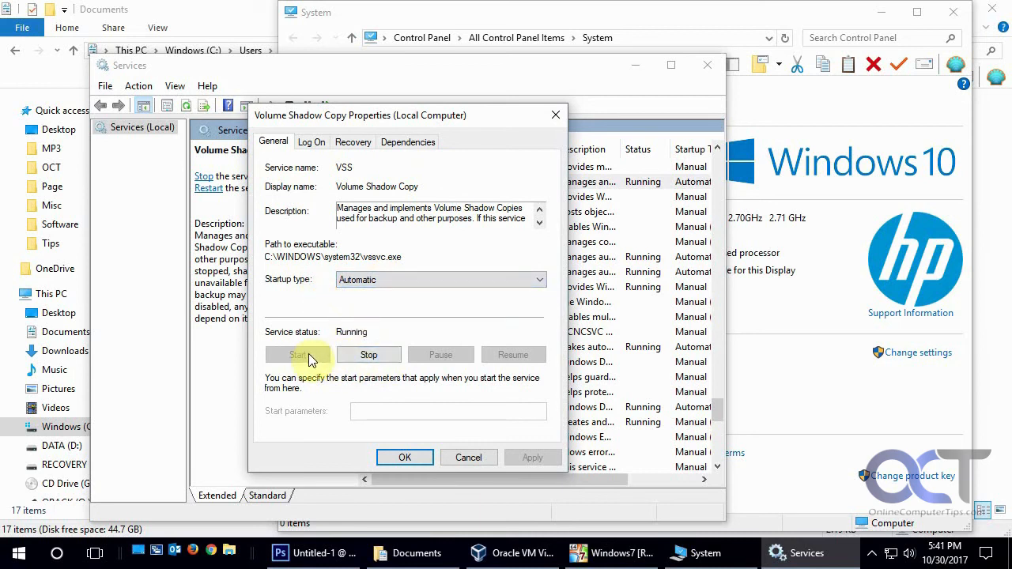
pyautogui.moveTo(468, 457)
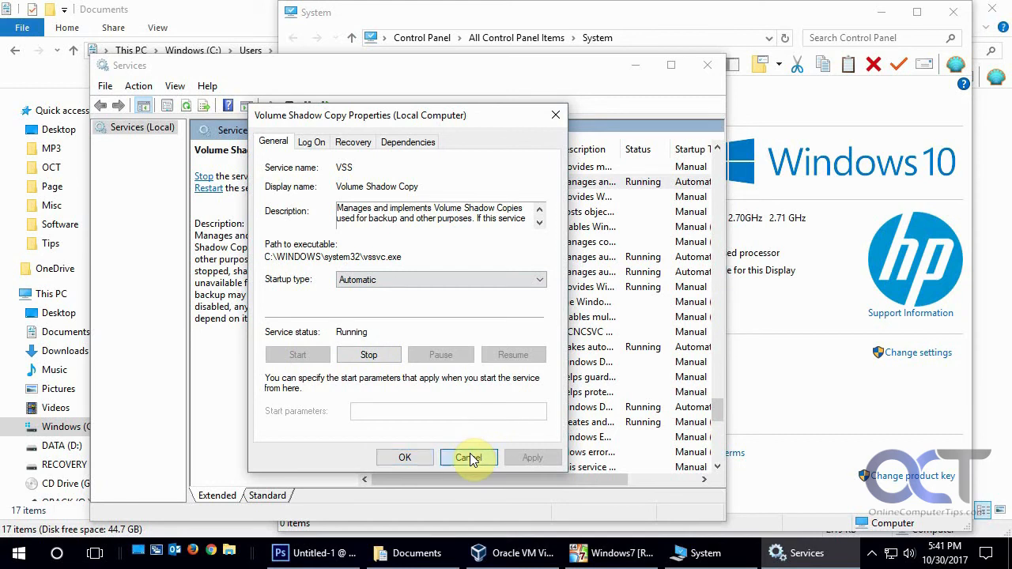
pyautogui.click(468, 457)
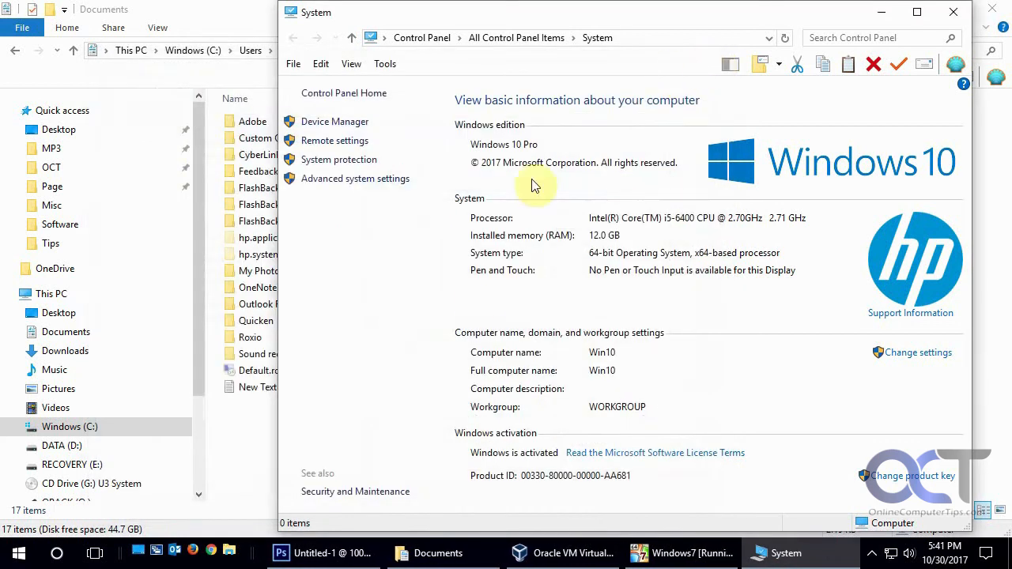
pyautogui.moveTo(478, 331)
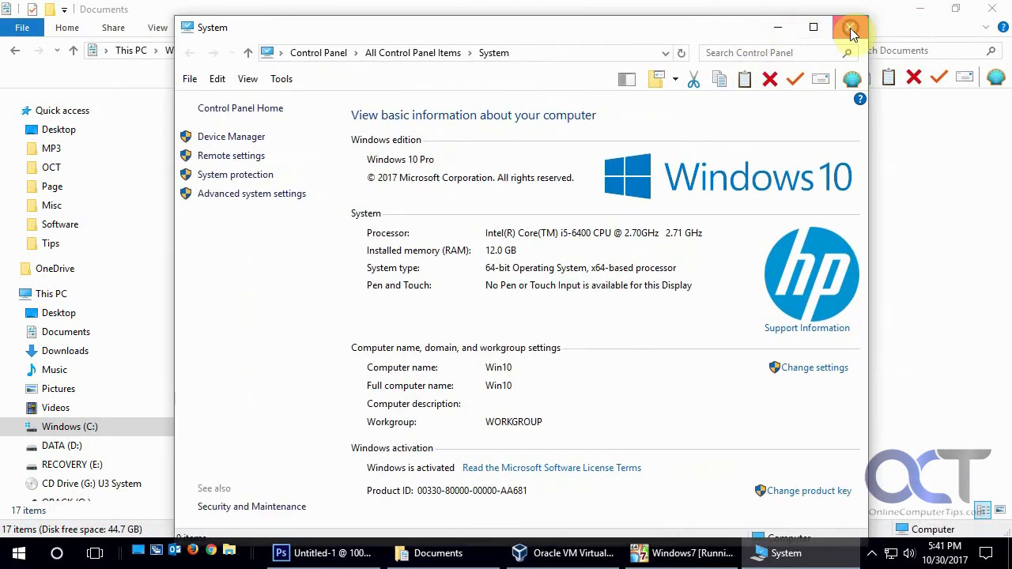
# - Close the System window to return to the Documents folder with New Text Document.txt
pyautogui.click(850, 27)
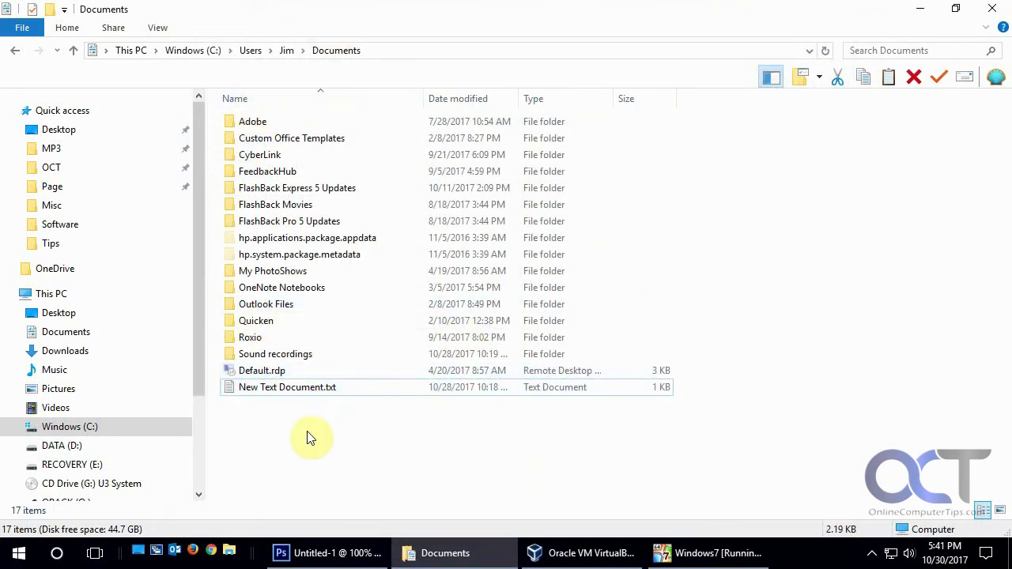
pyautogui.moveTo(307, 392)
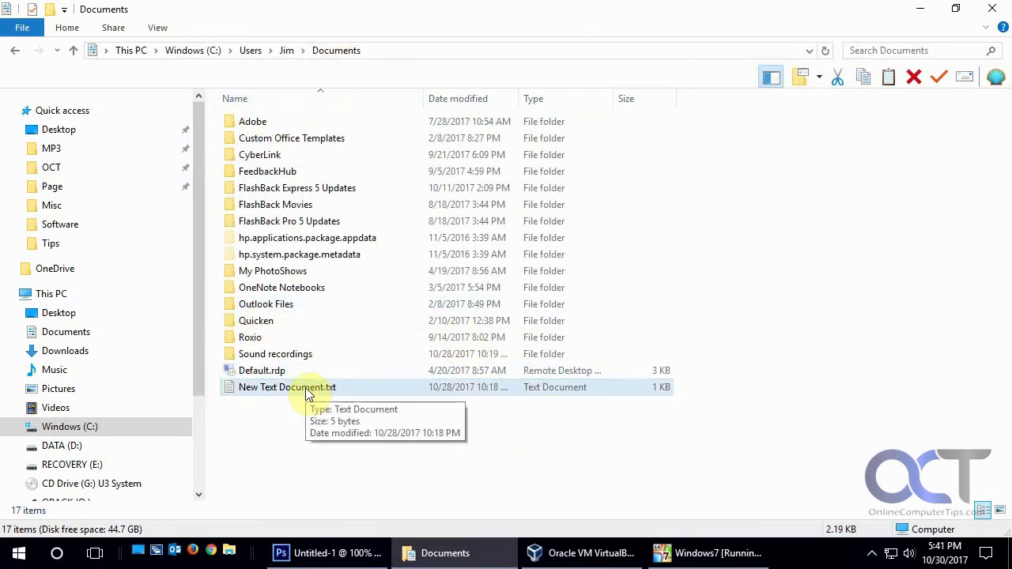
pyautogui.moveTo(291, 405)
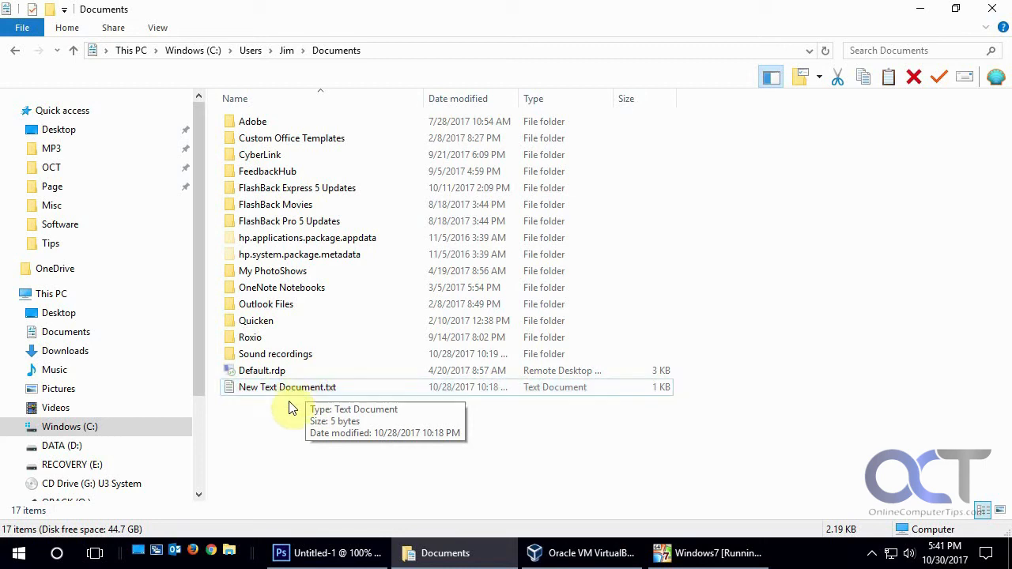
pyautogui.moveTo(324, 430)
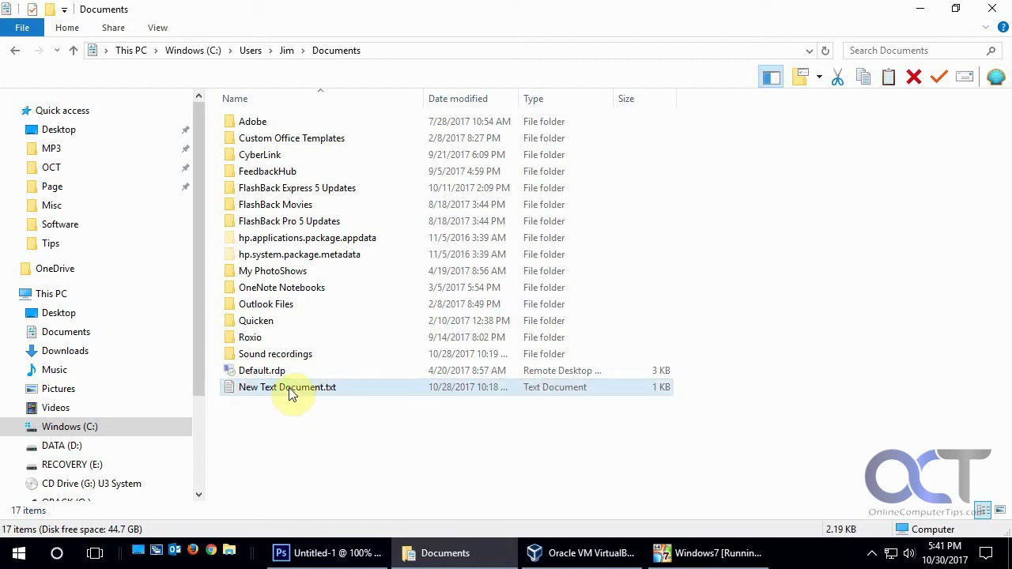
pyautogui.moveTo(272, 392)
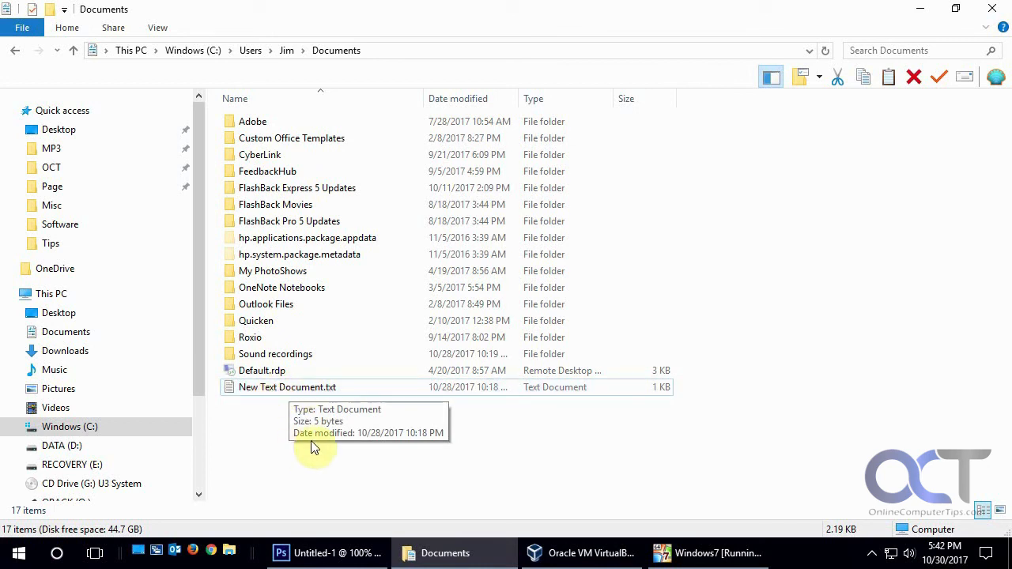
pyautogui.moveTo(329, 433)
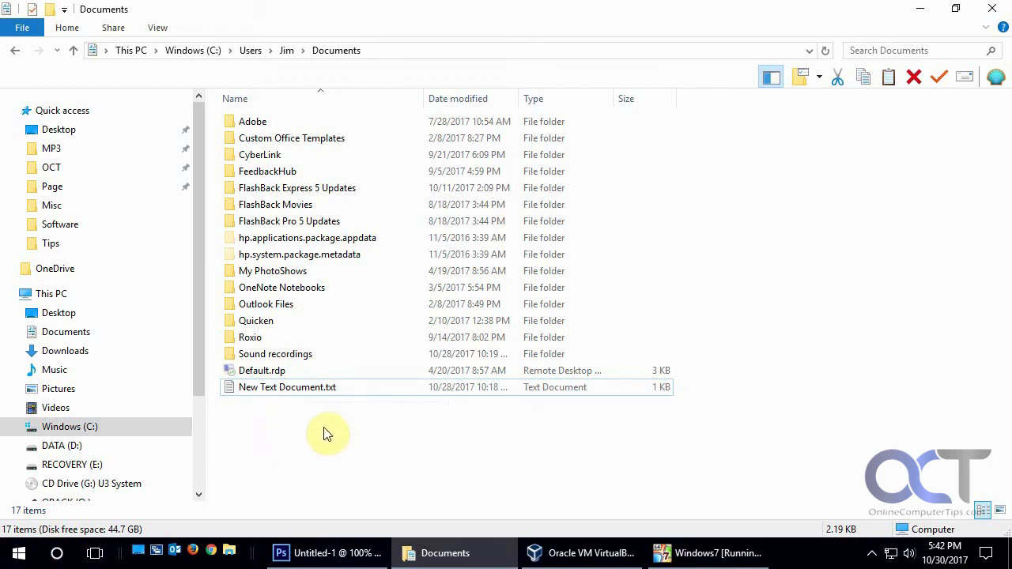
pyautogui.moveTo(322, 441)
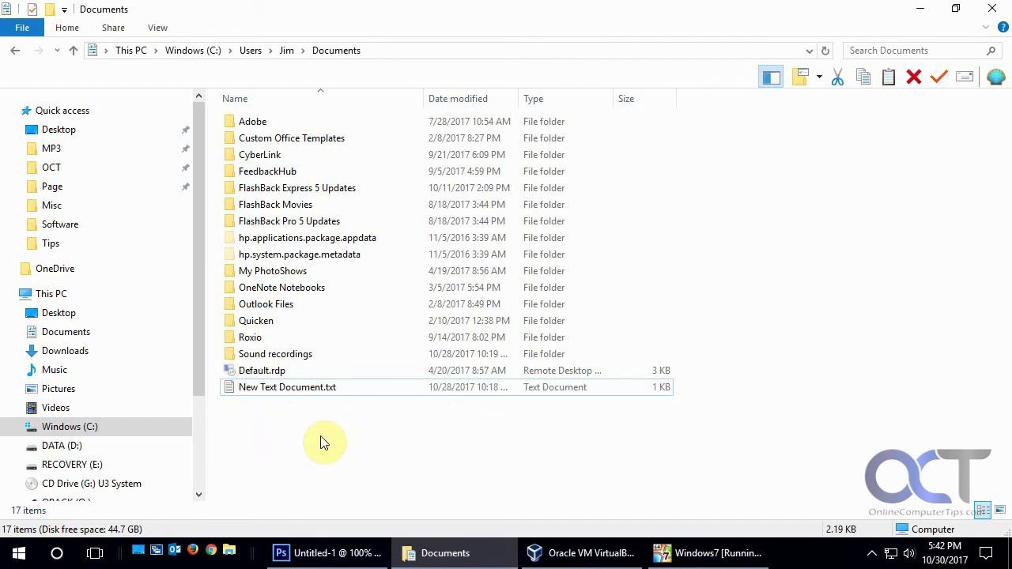
pyautogui.moveTo(326, 417)
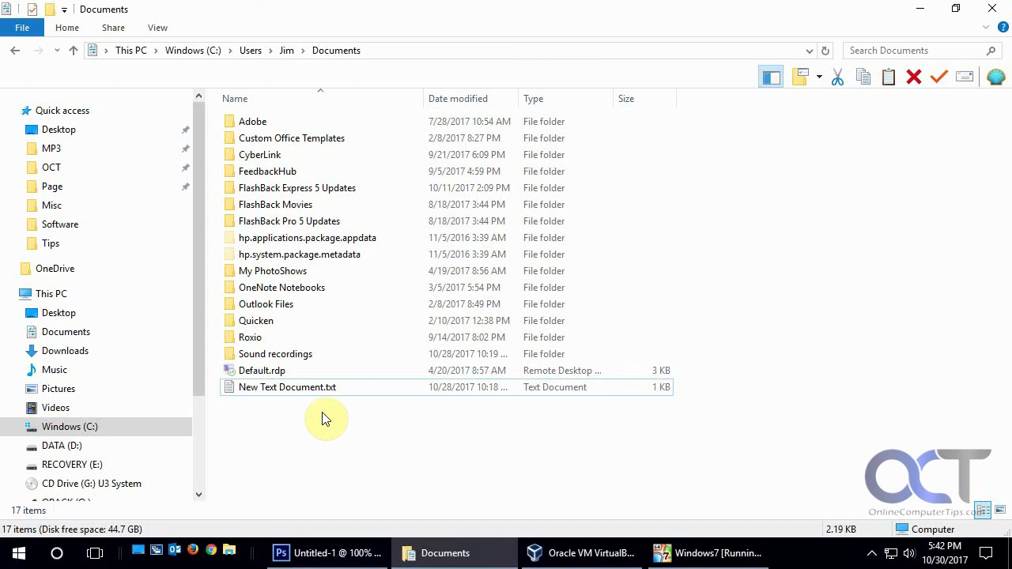
pyautogui.moveTo(719, 456)
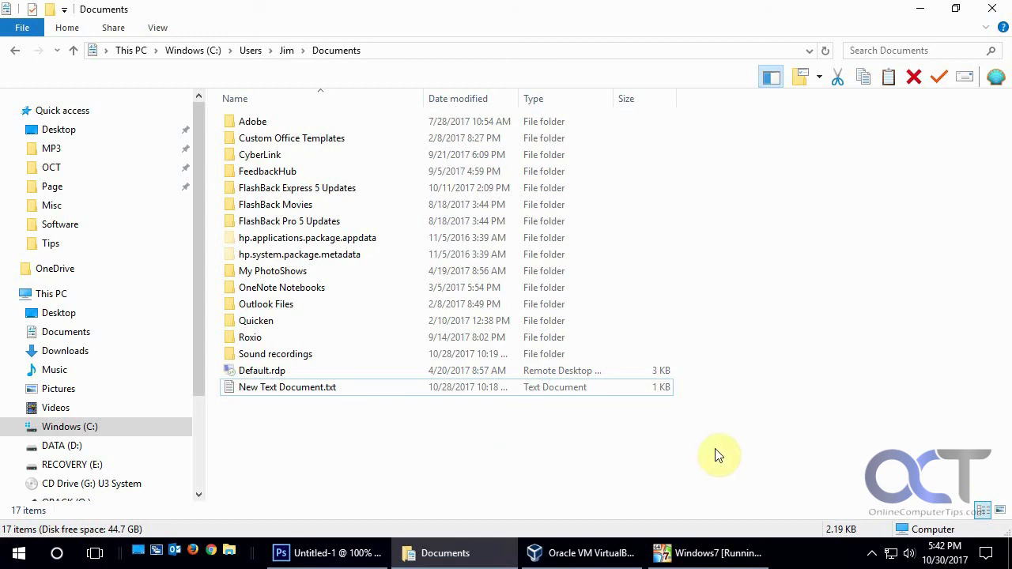